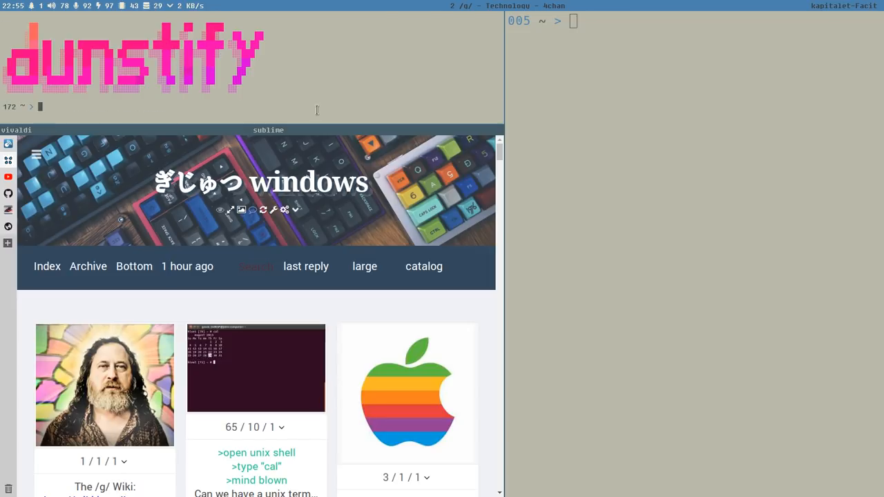
mouse_move(496, 106)
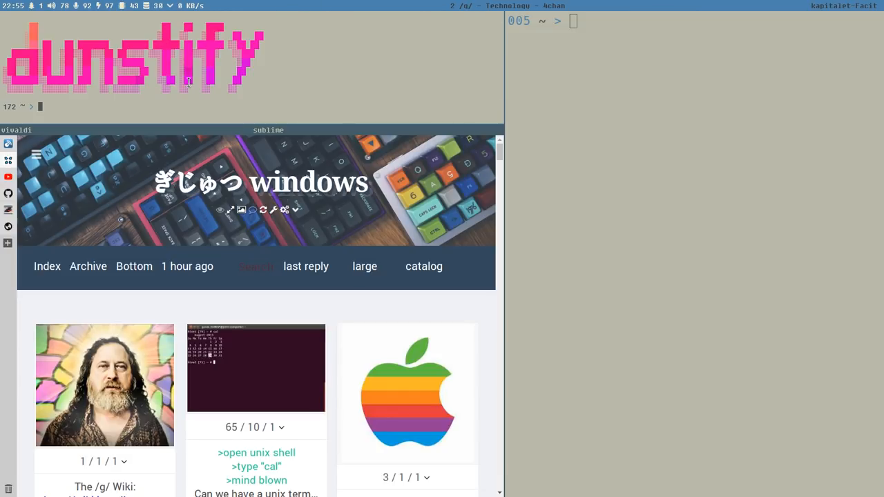
mouse_move(40, 135)
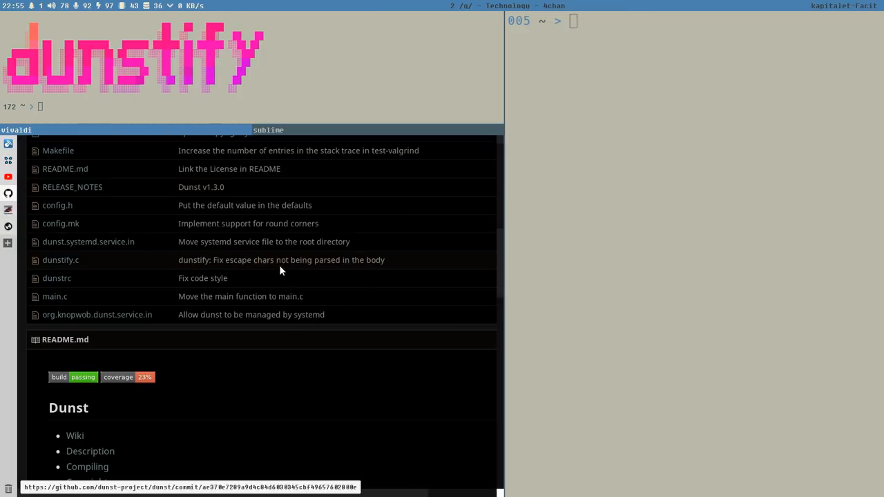
mouse_move(140, 299)
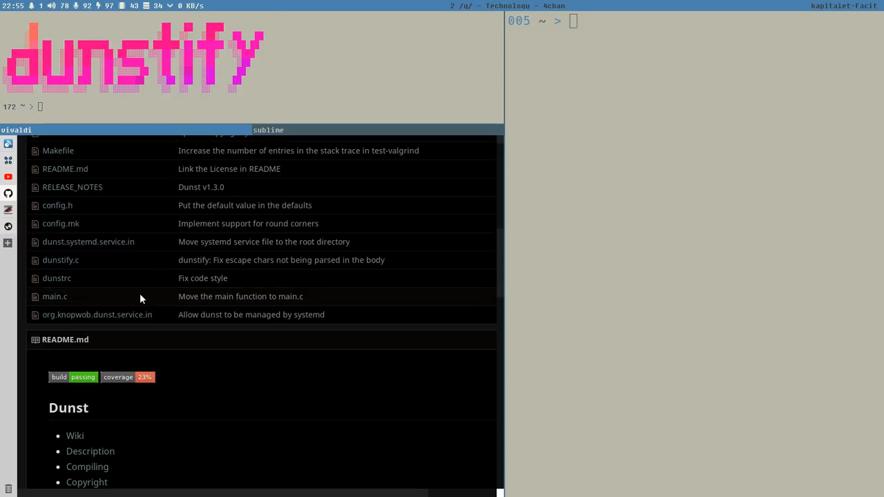
mouse_move(163, 309)
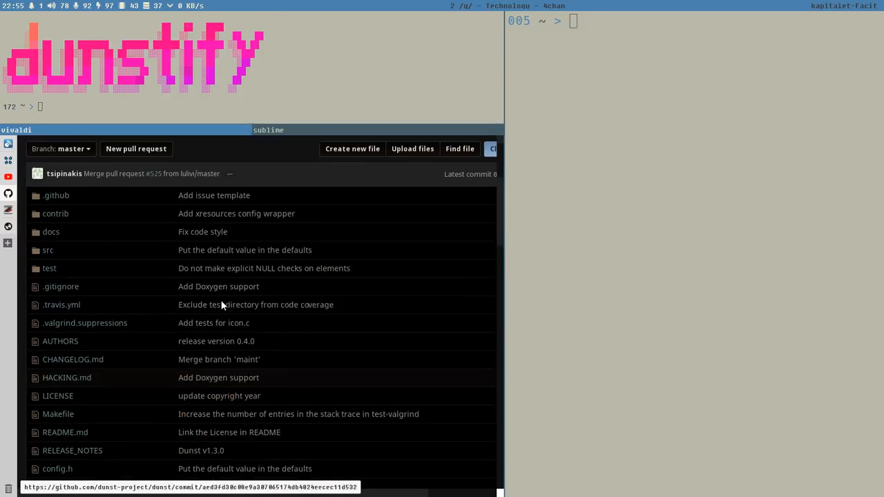
Scroll through the dunst build instructions in the terminal output
scroll("up", 3)
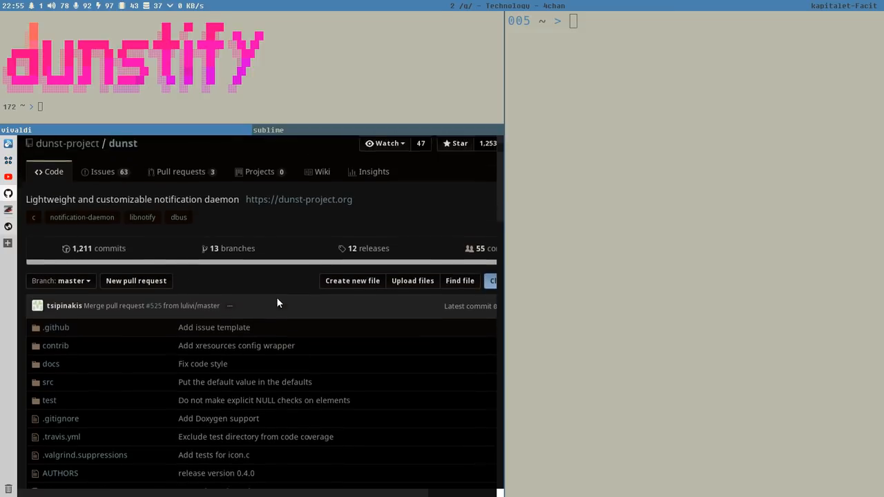
scroll("down", 3)
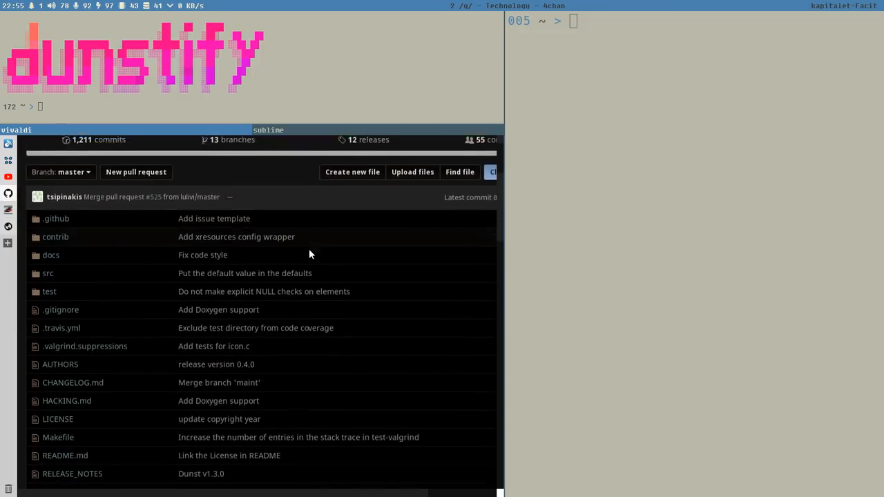
scroll("down", 3)
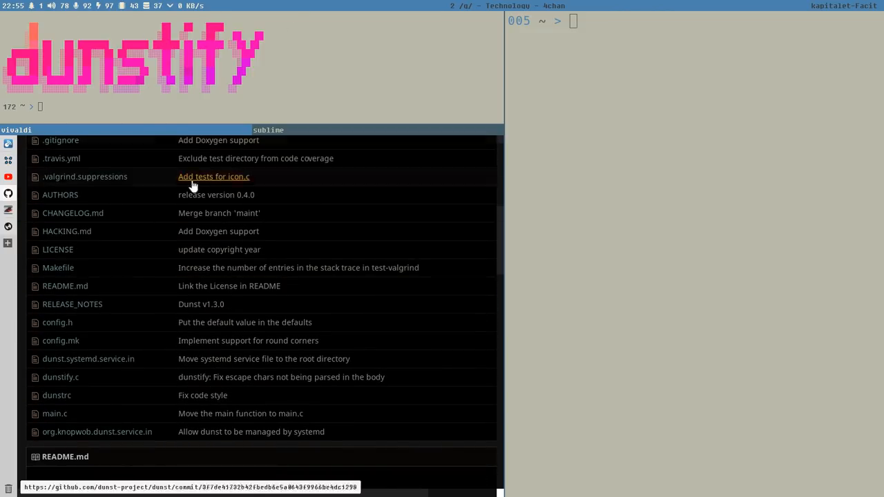
mouse_move(203, 191)
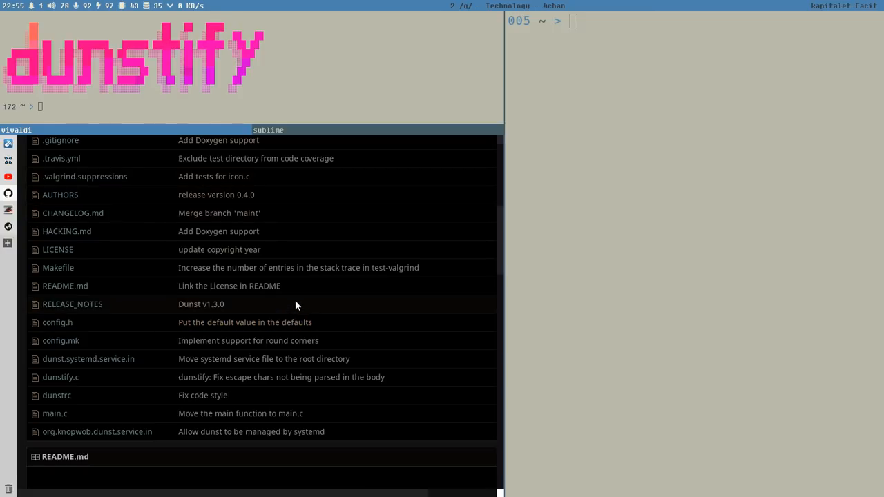
mouse_move(271, 286)
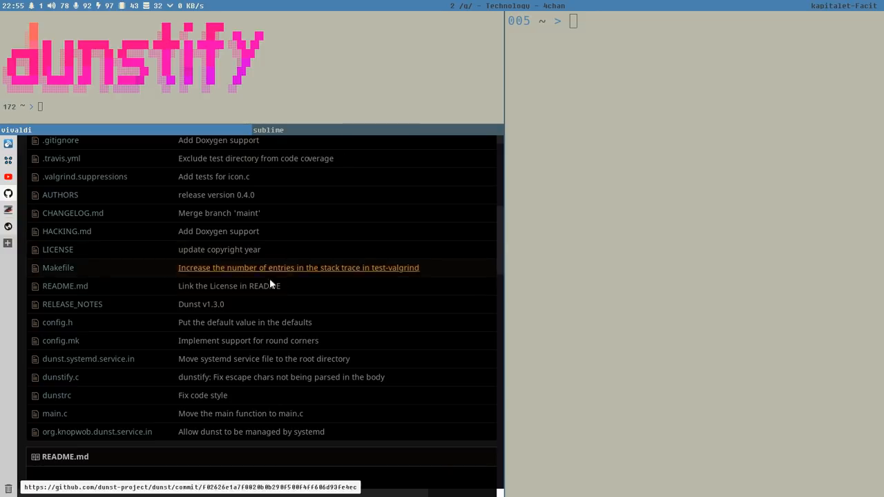
mouse_move(78, 380)
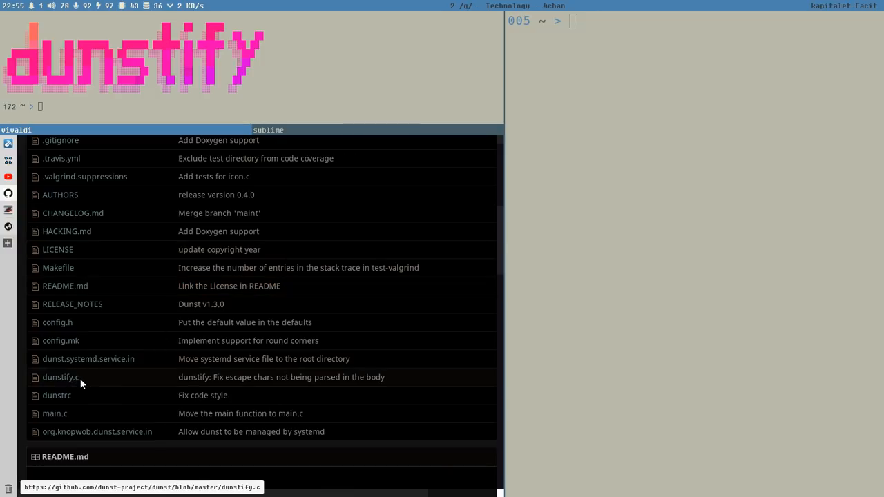
mouse_move(87, 383)
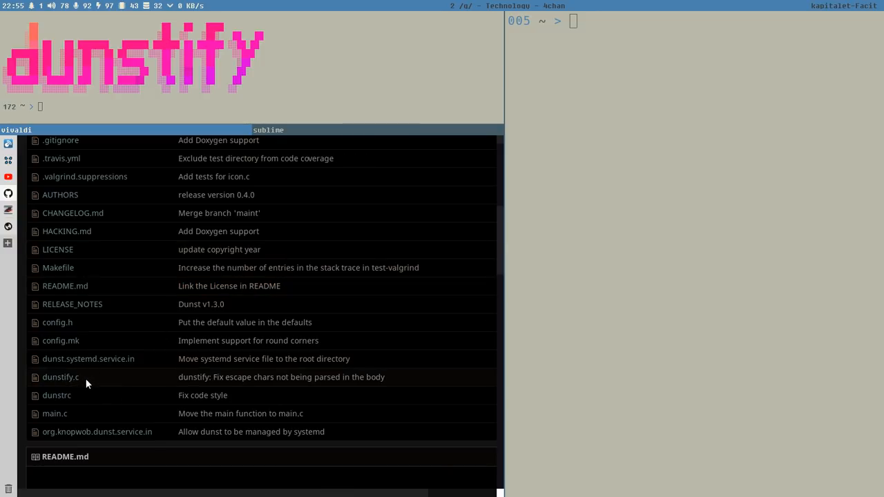
scroll("down", 3)
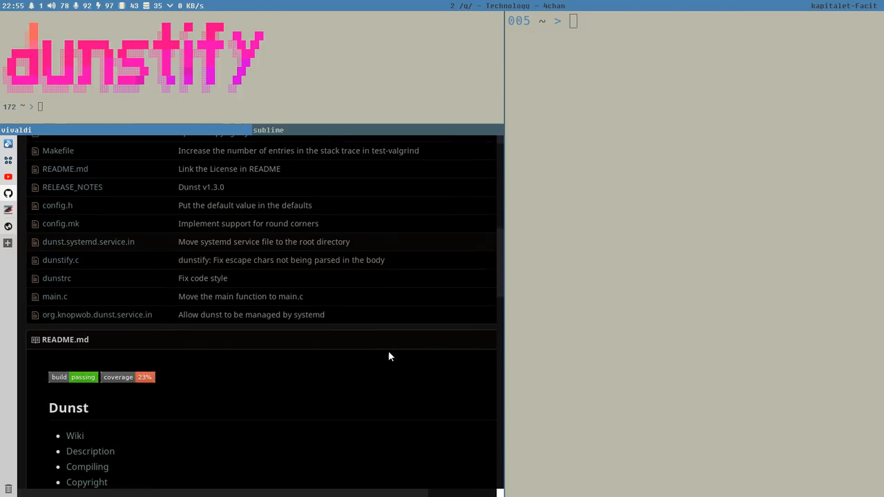
scroll("down", 3)
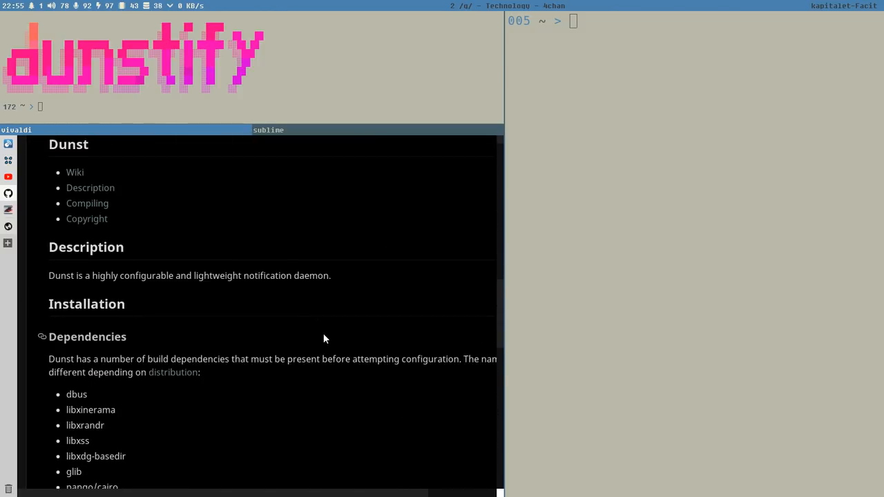
scroll("down", 3)
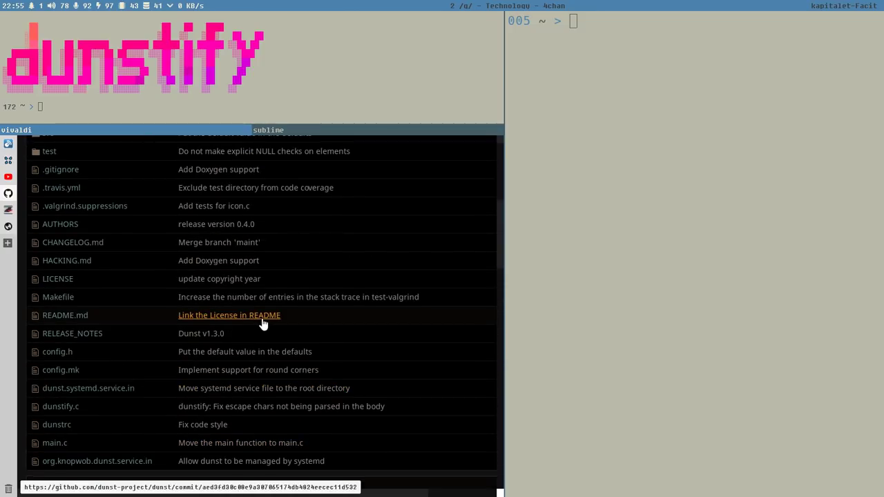
mouse_move(263, 322)
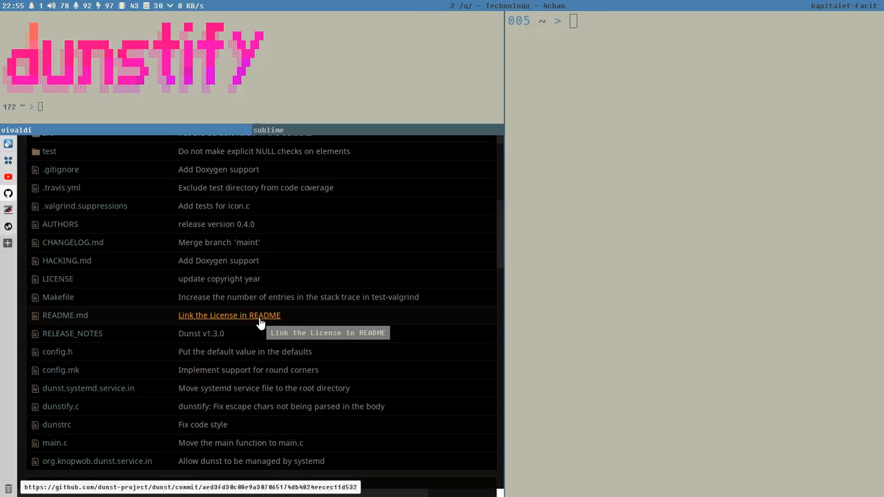
scroll("down", 3)
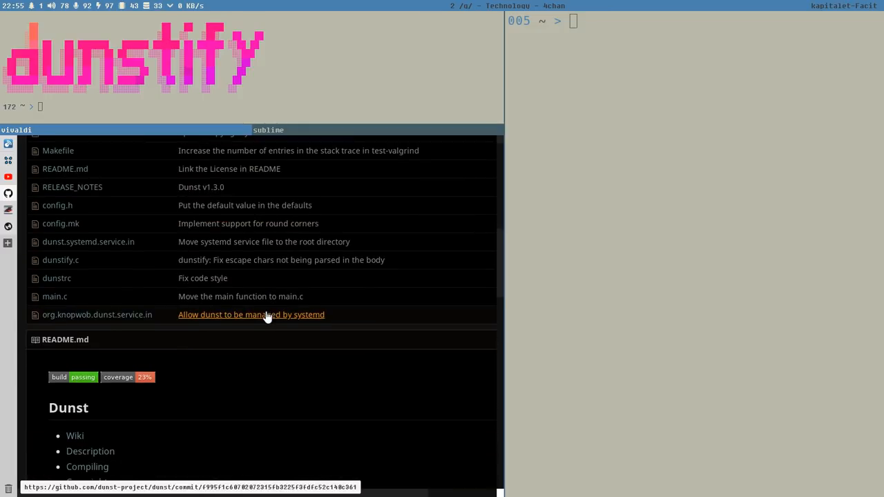
scroll("down", 3)
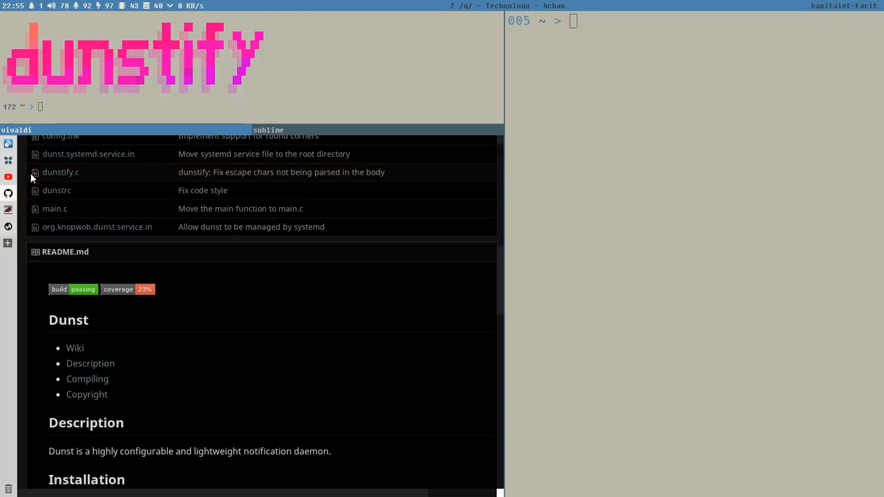
scroll("down", 3)
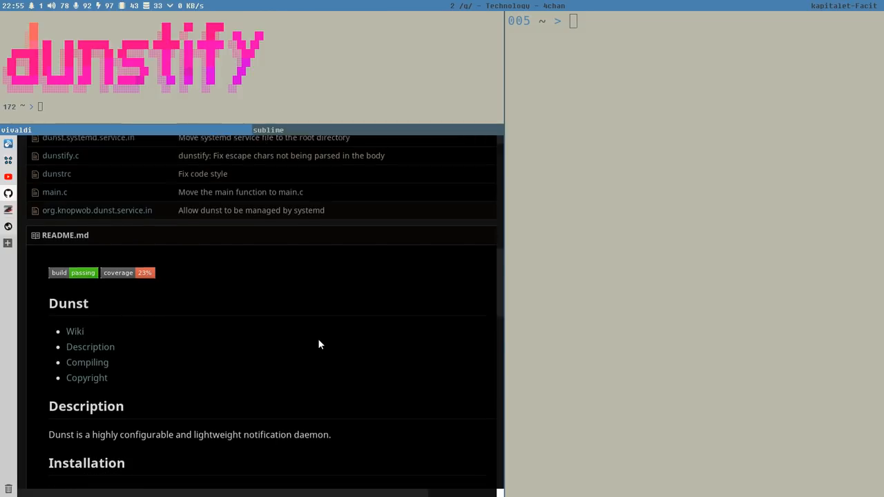
scroll("down", 3)
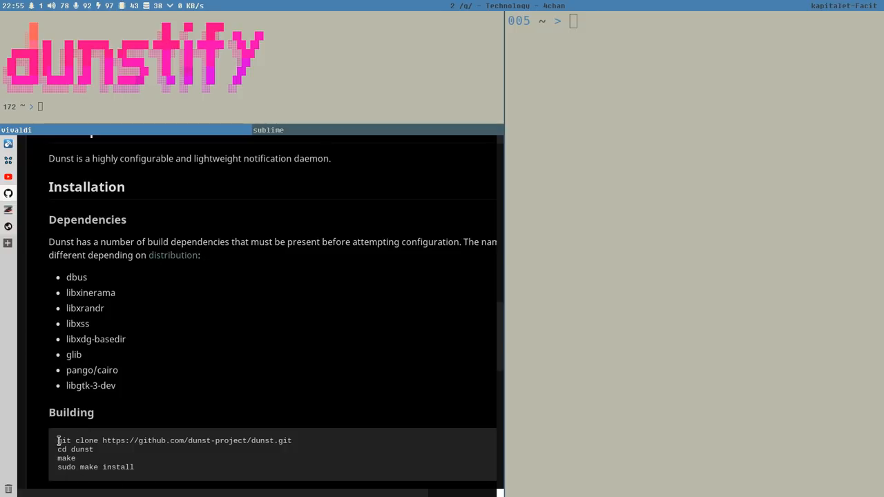
Highlight the git clone and cd dunst commands, then search the AUR for dunstify with pacaur
left_click_drag(57, 441, 94, 450)
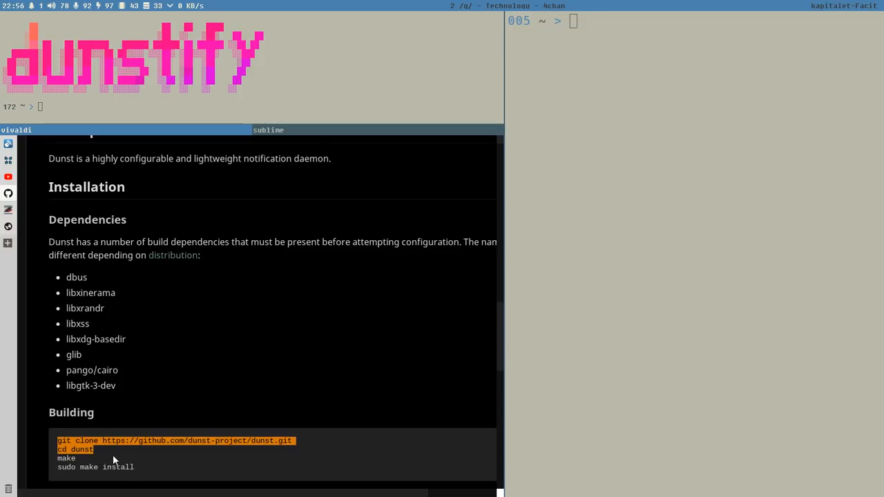
left_click(66, 277)
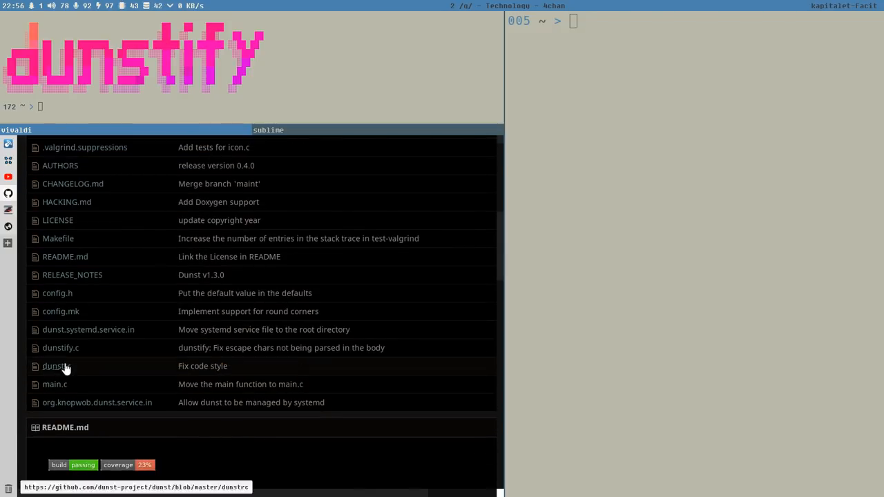
mouse_move(601, 163)
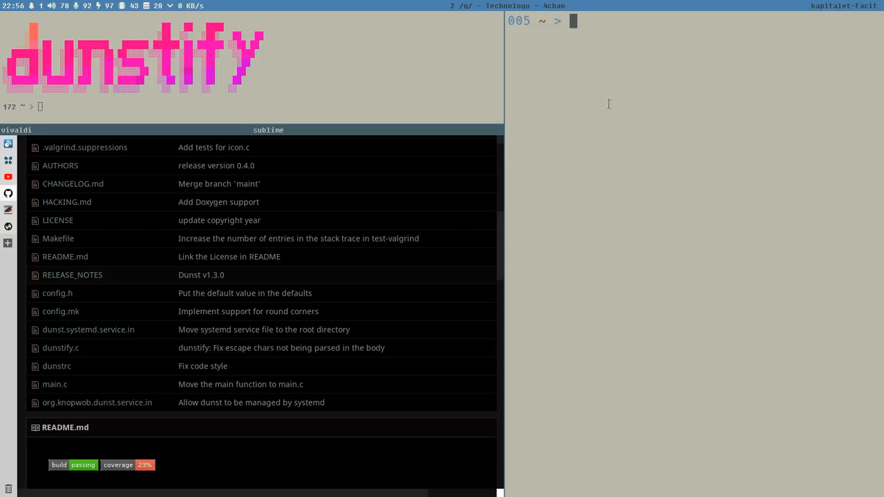
type("pacaur -S")
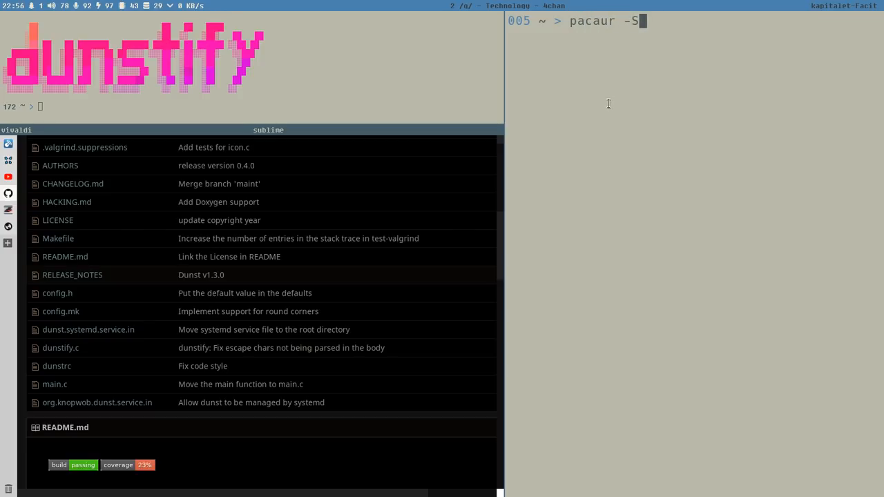
type("s dunstify")
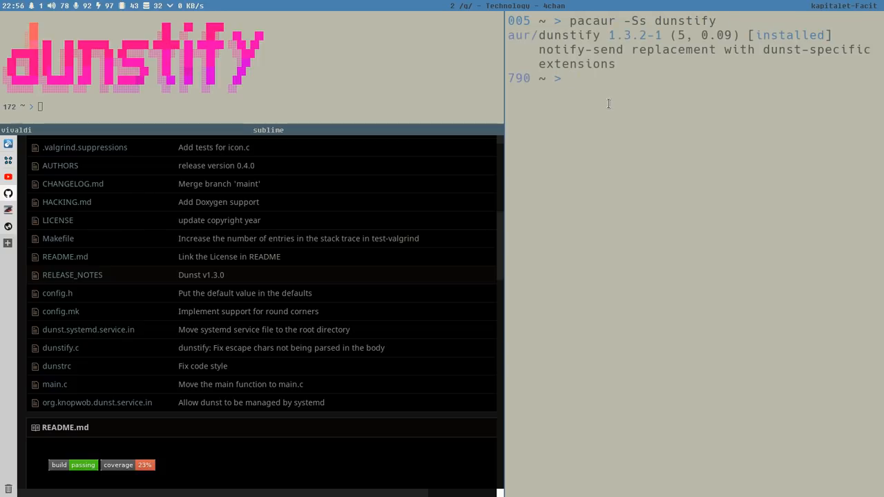
mouse_move(589, 170)
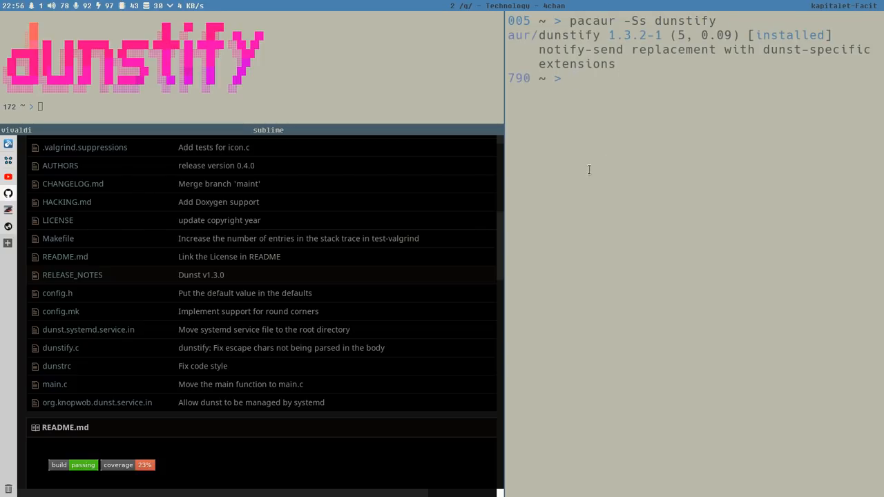
mouse_move(642, 128)
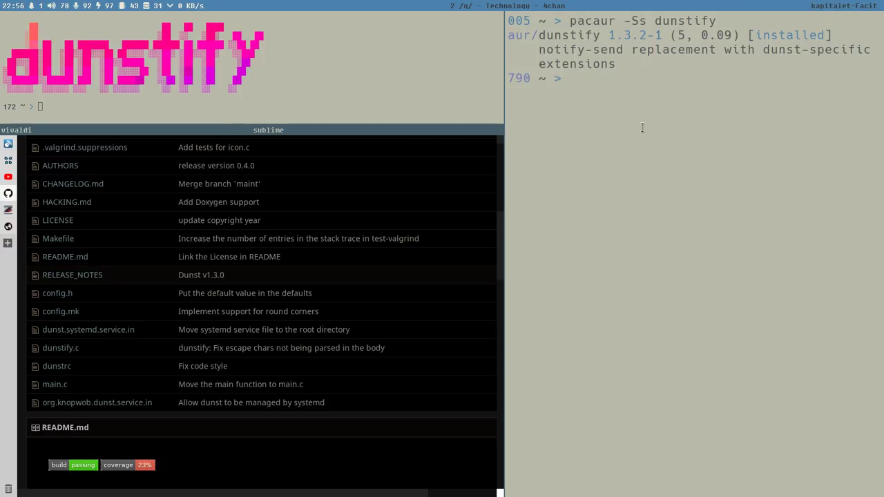
mouse_move(627, 123)
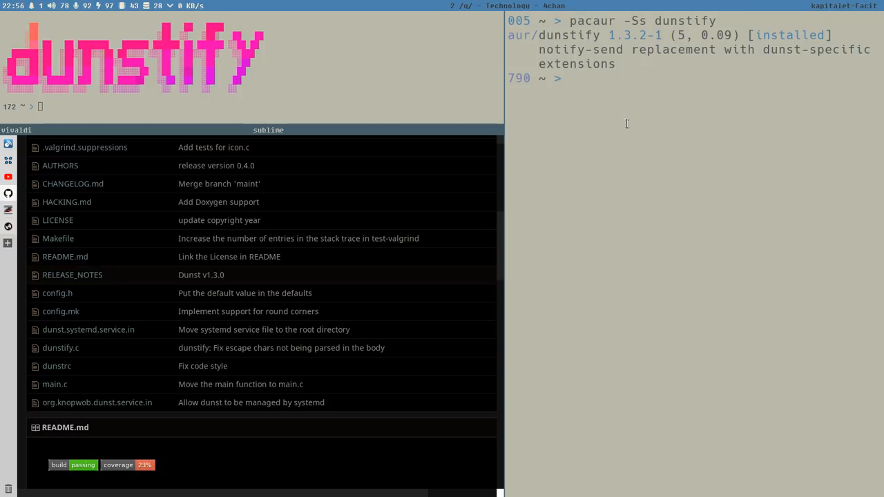
mouse_move(616, 108)
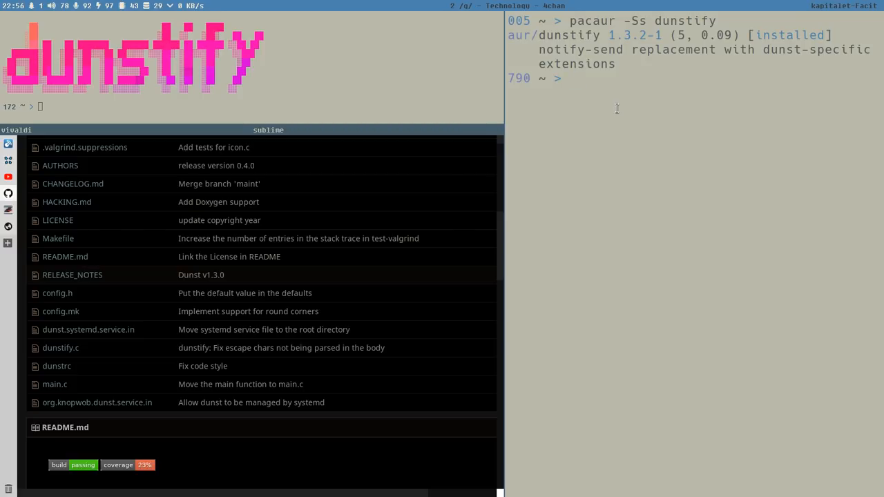
Send a 'message' test notification with notify-send
type("notify-s")
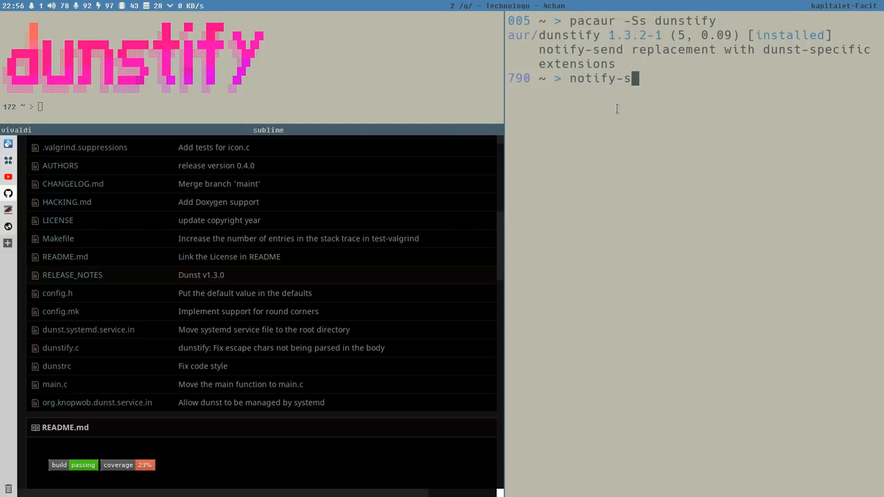
type("end")
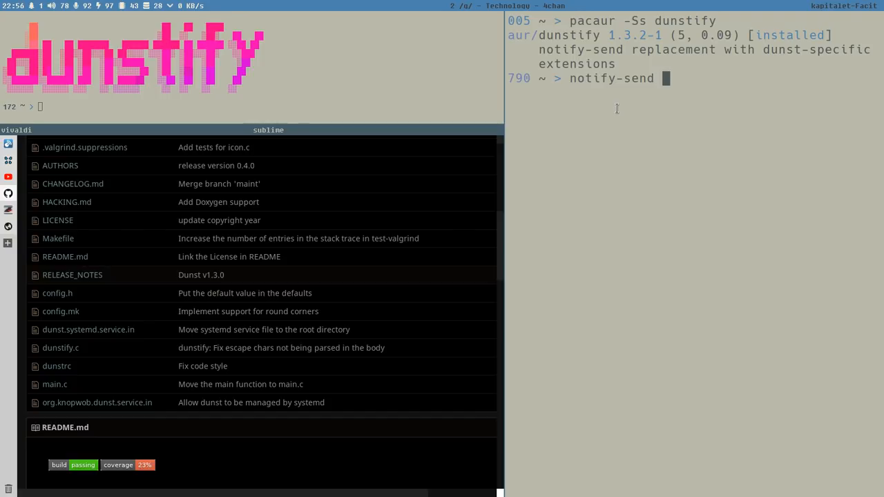
type("messag")
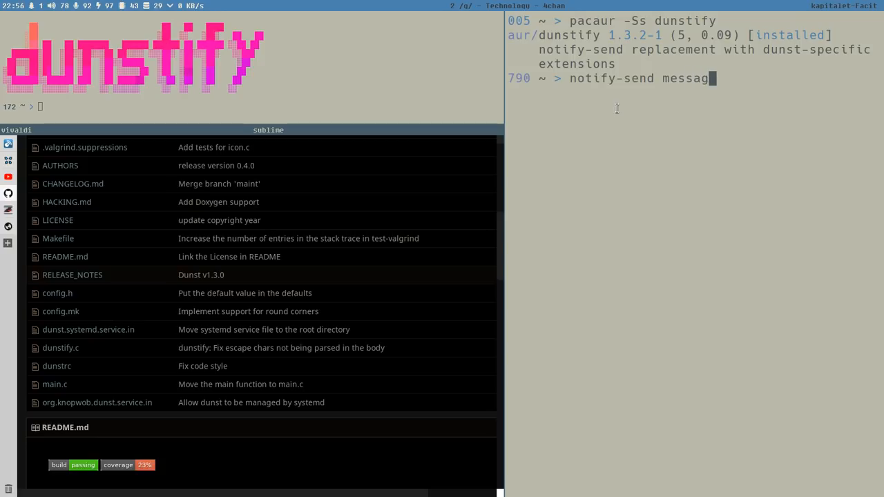
type("e")
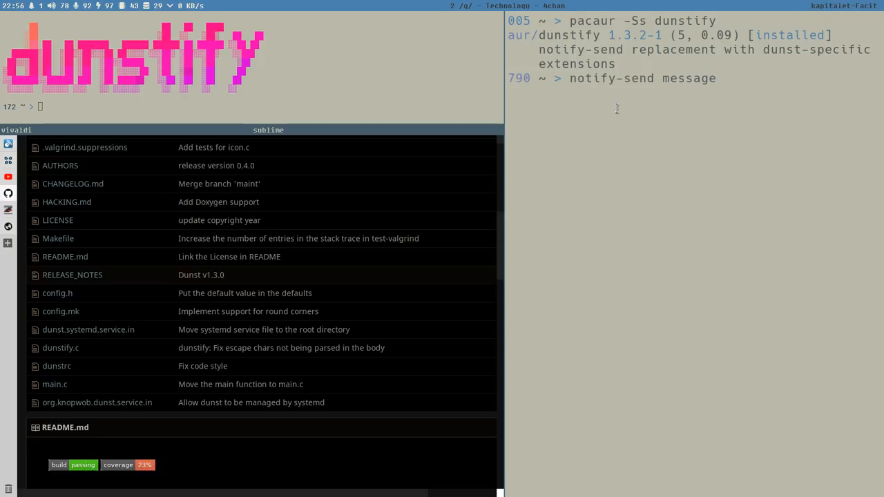
key("Return")
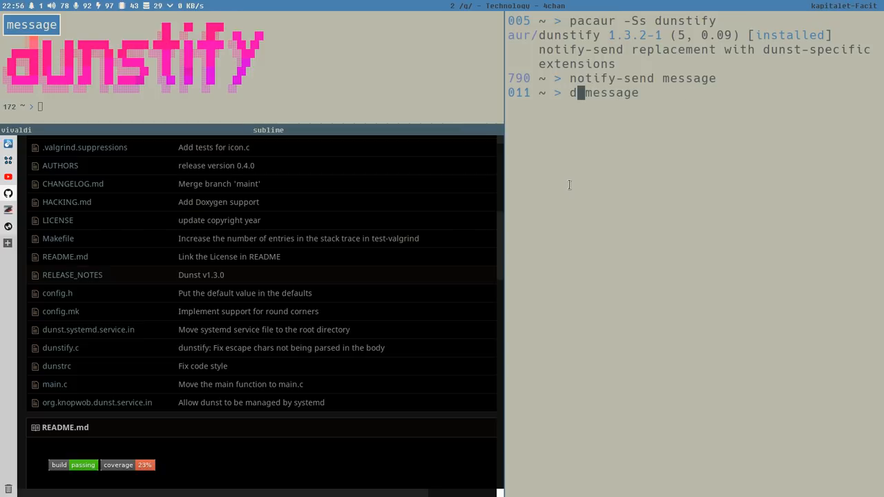
Send the same 'message' notification with dunstify, then start retyping notify-send
type("unstify")
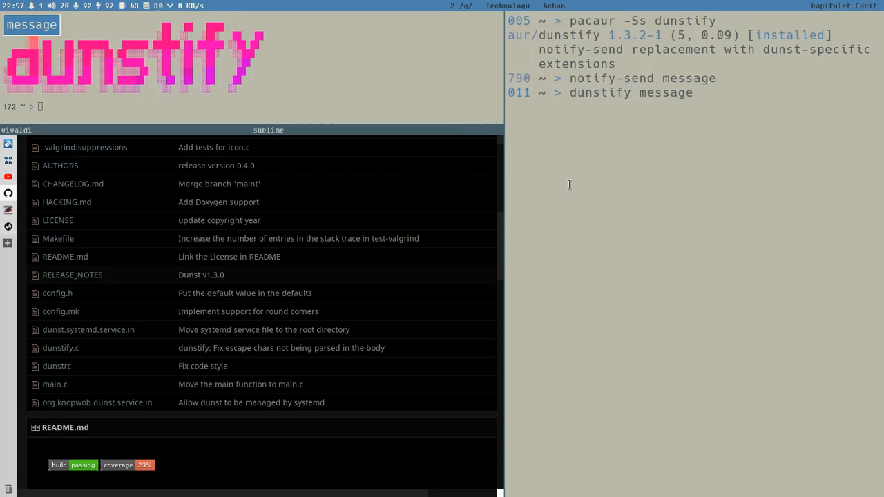
key("Return")
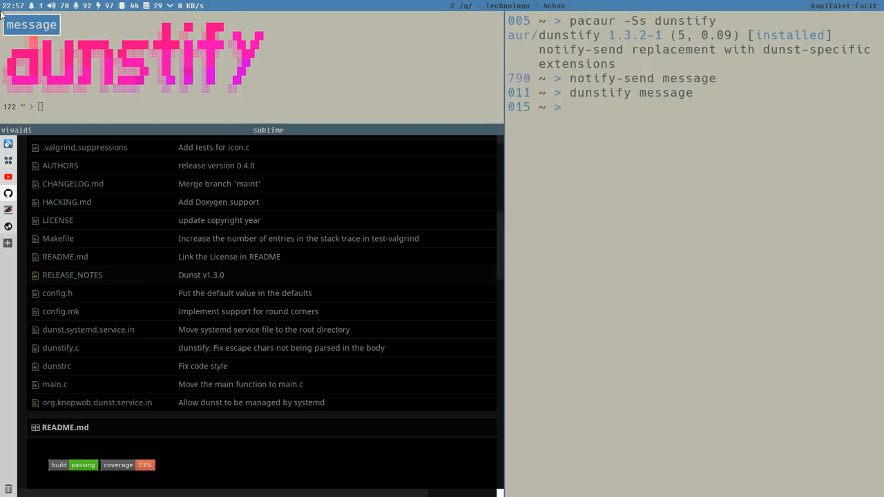
mouse_move(377, 277)
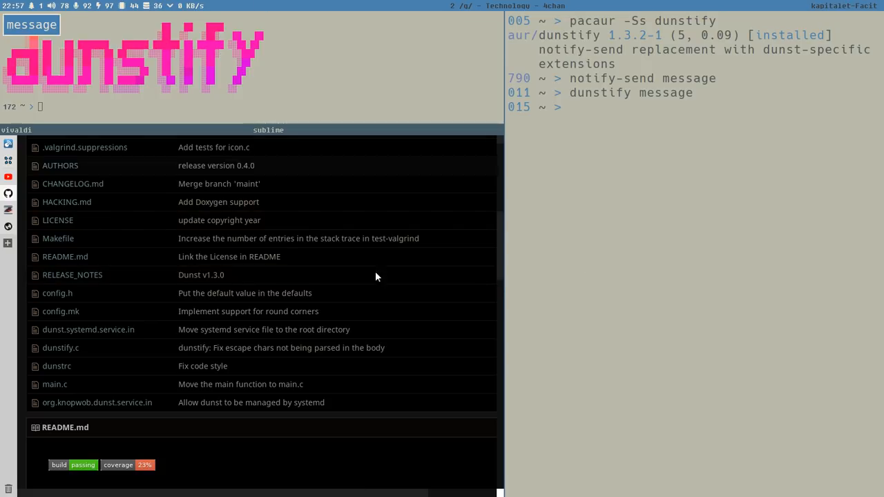
mouse_move(465, 371)
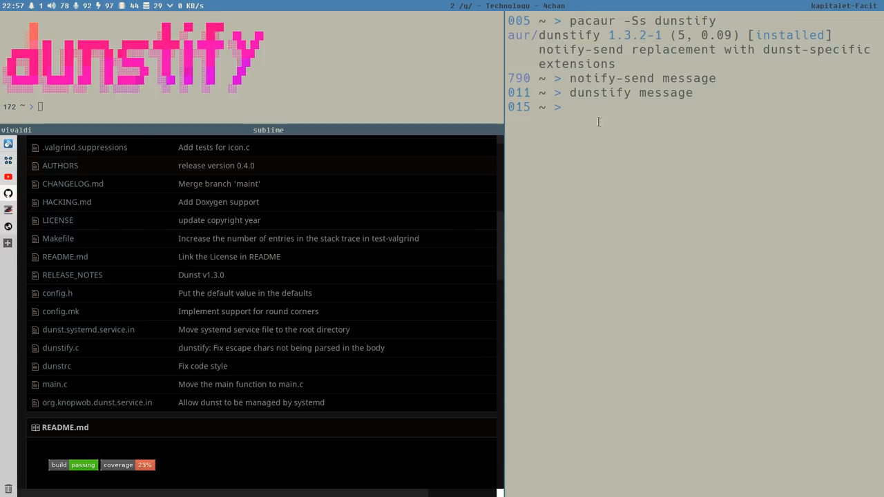
mouse_move(503, 44)
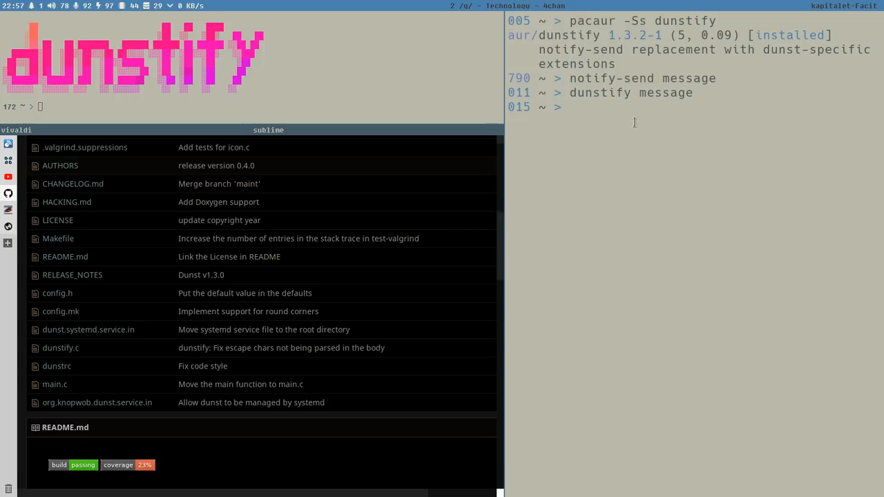
type("notify")
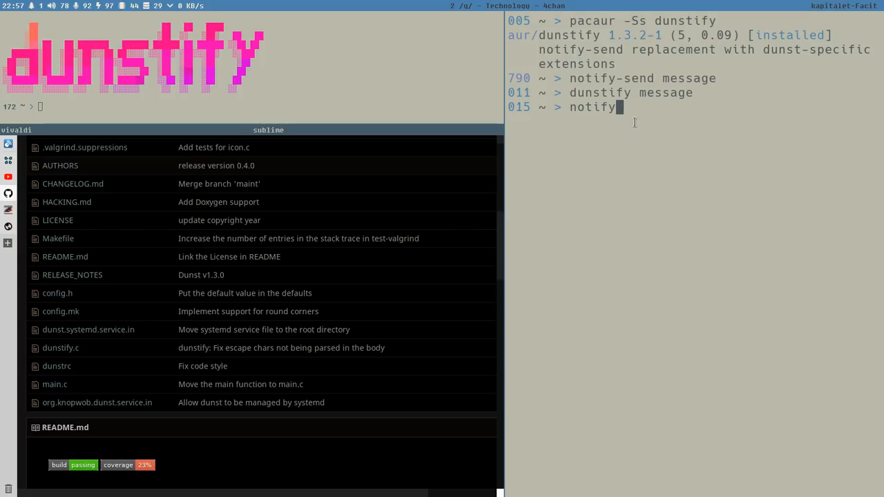
type("-send")
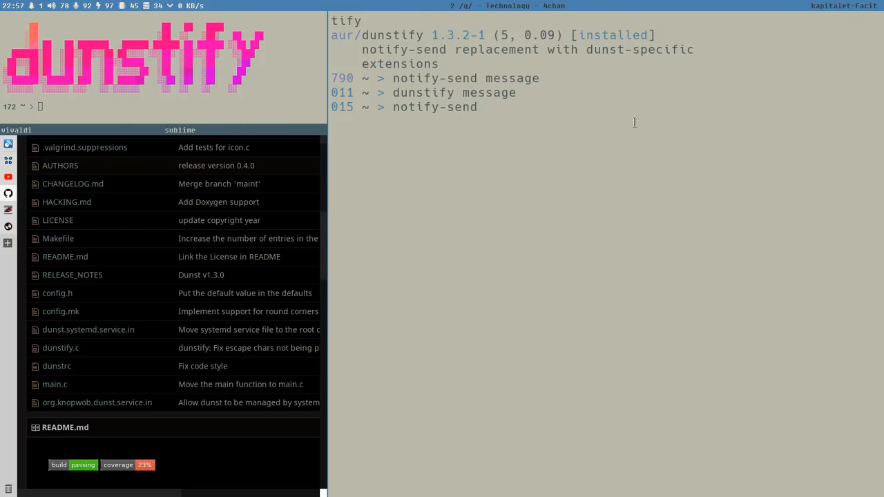
Print notify-send --help to list its urgency, expire-time, app-name, icon and hint options
type("--")
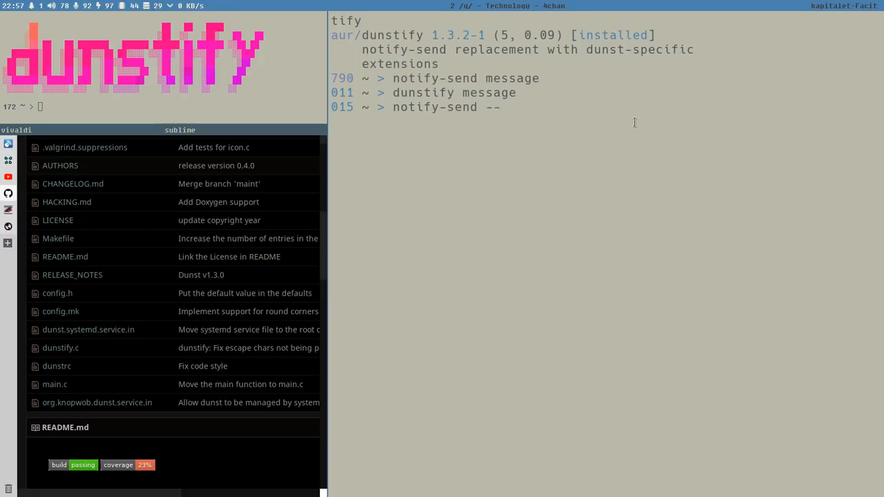
key("Return")
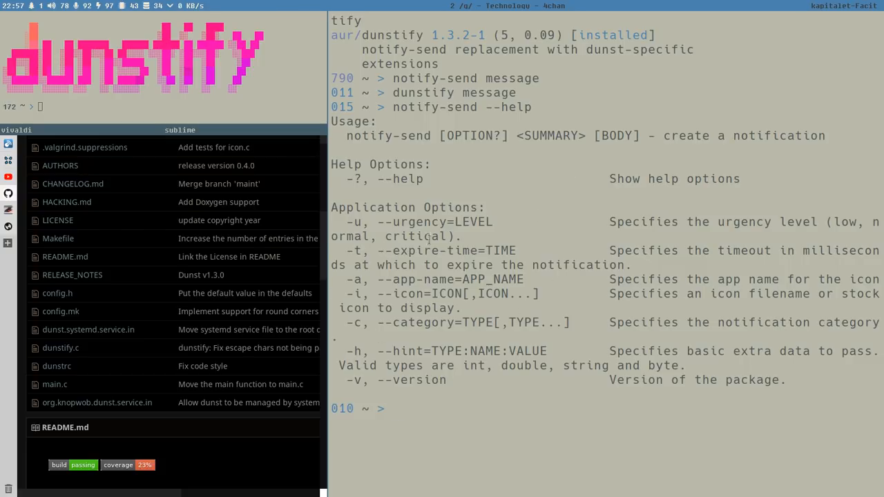
type("notify-send --help")
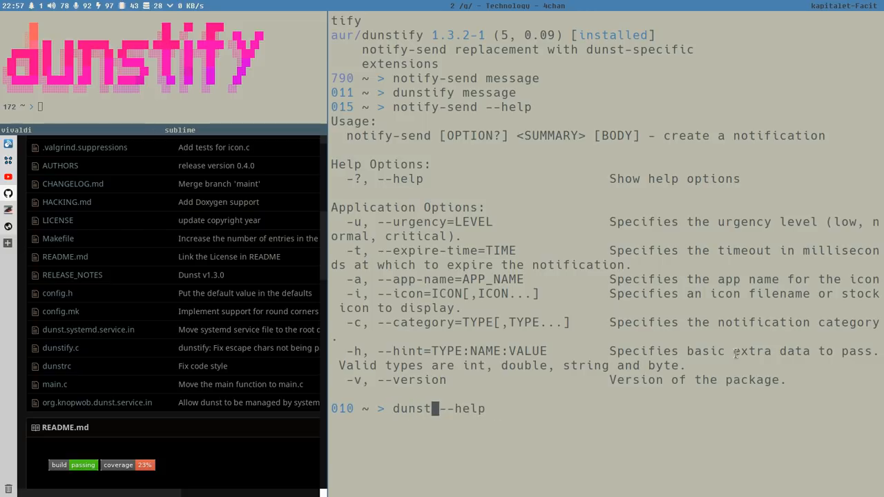
Print dunstify --help, scroll its options, and mark the -r replace option
type("ify")
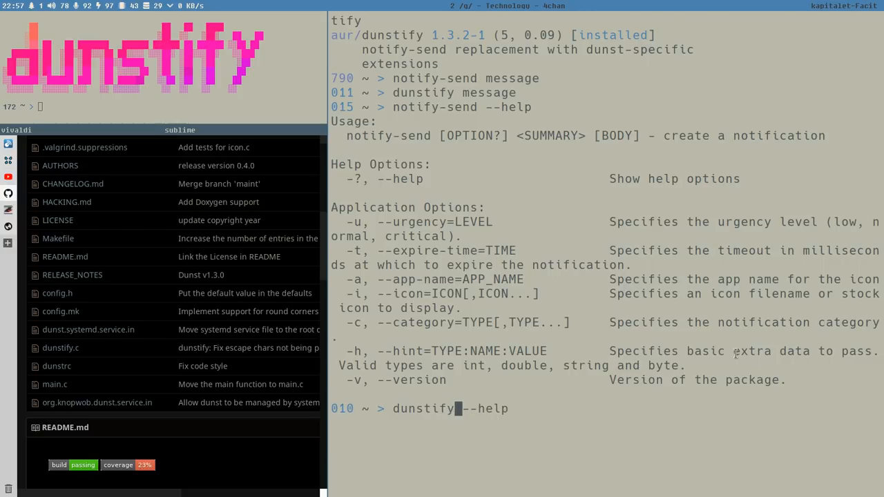
key("Return")
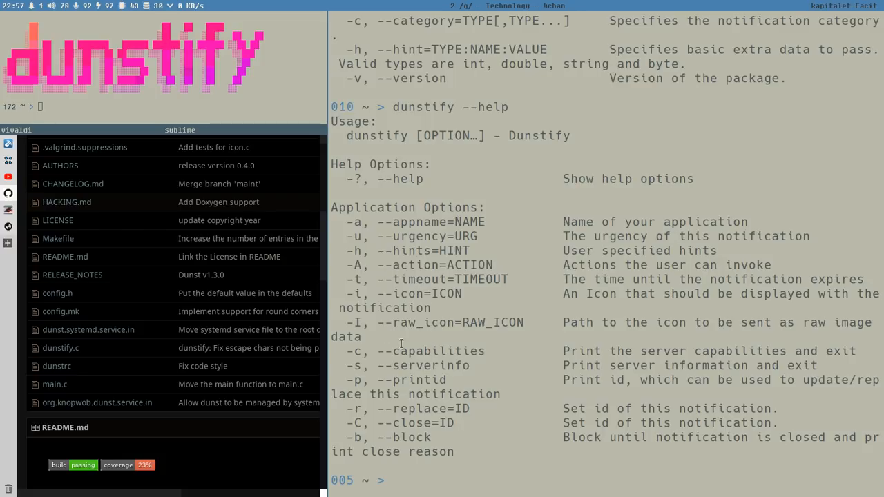
scroll("down", 3)
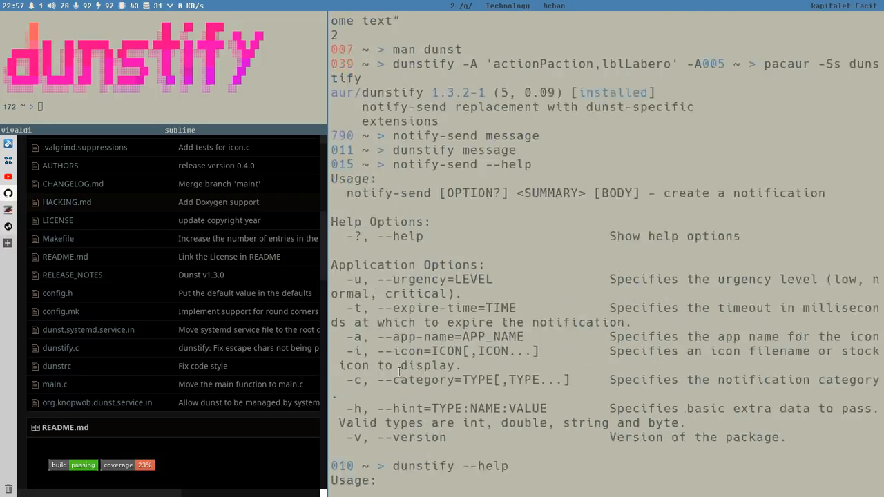
scroll("down", 3)
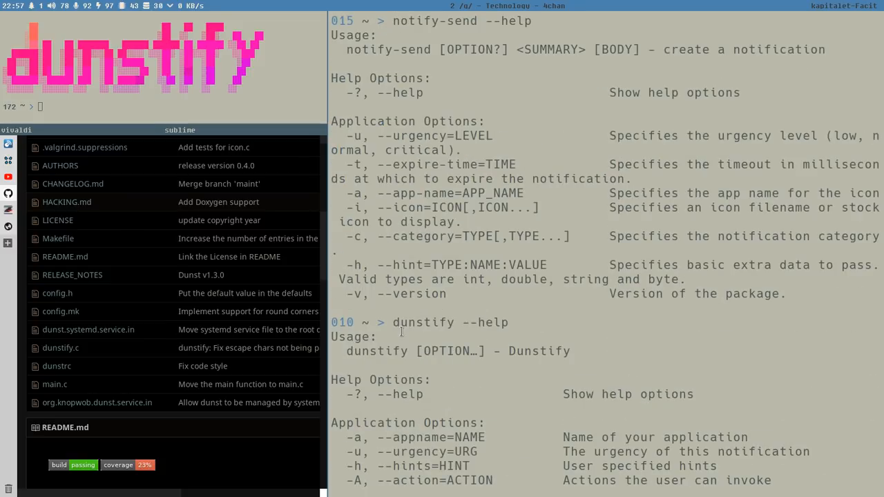
scroll("down", 3)
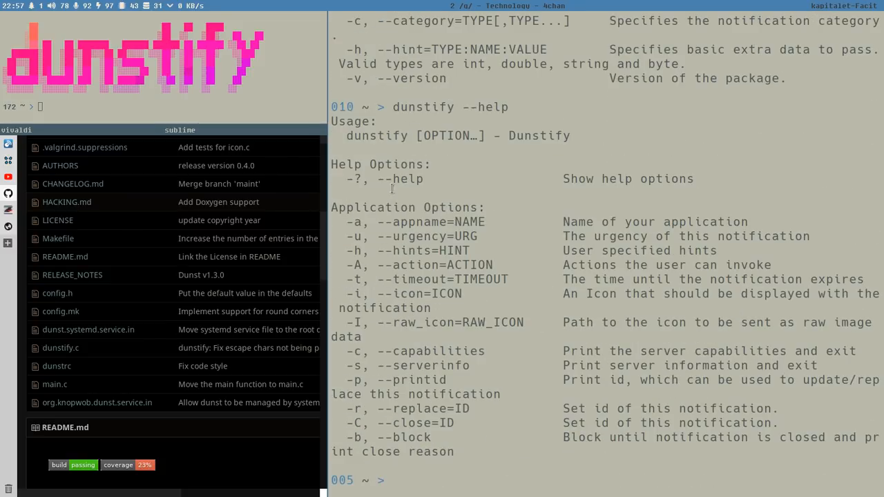
mouse_move(479, 394)
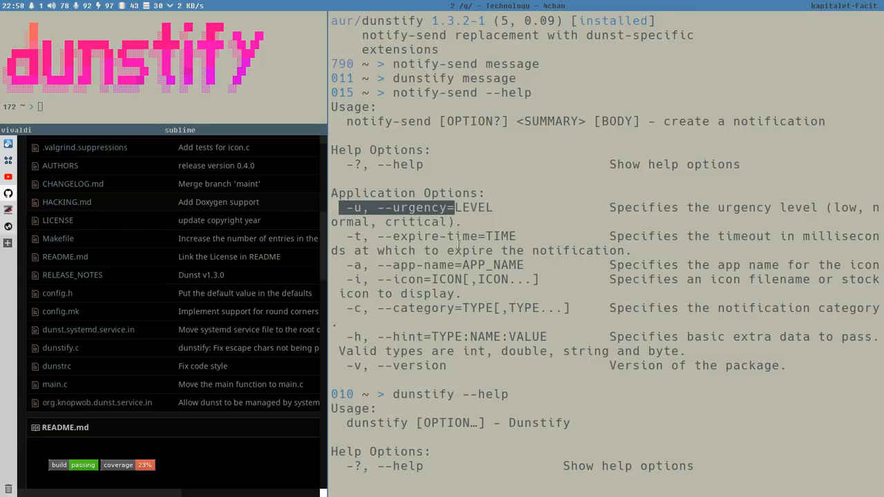
scroll("down", 3)
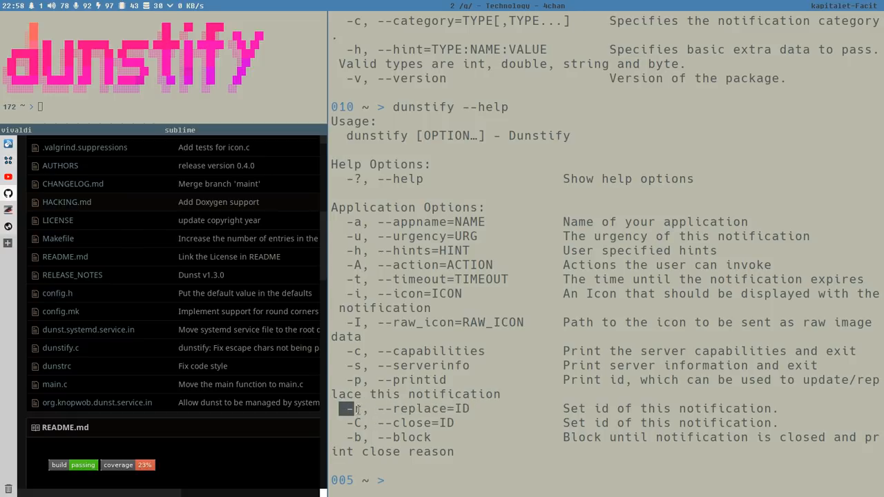
double_click(428, 408)
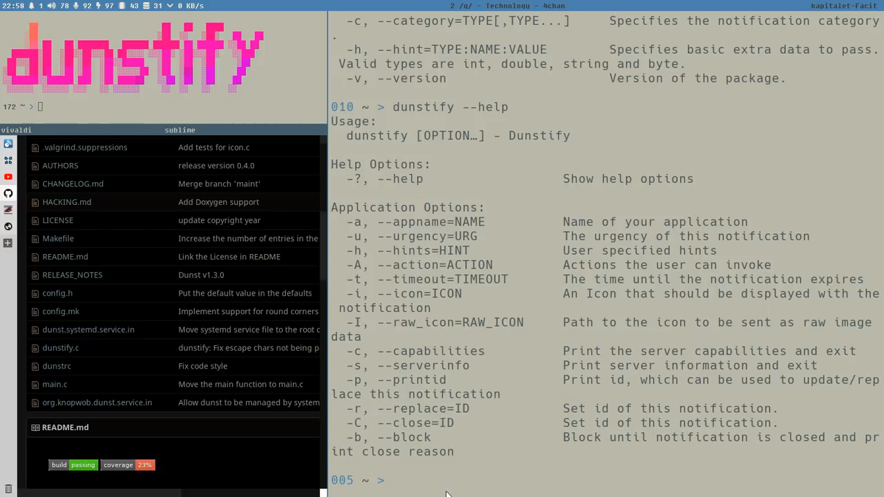
Send three dunstify notifications: message1, message2 and message3
type("duns")
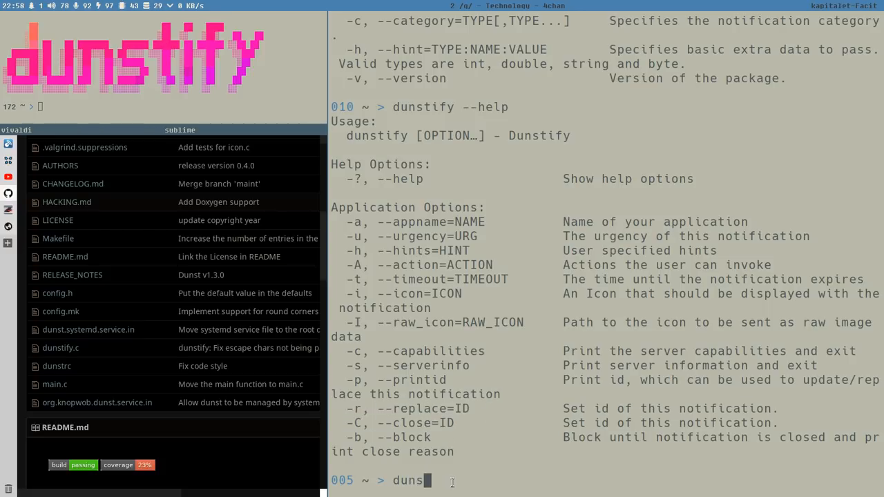
type("tify")
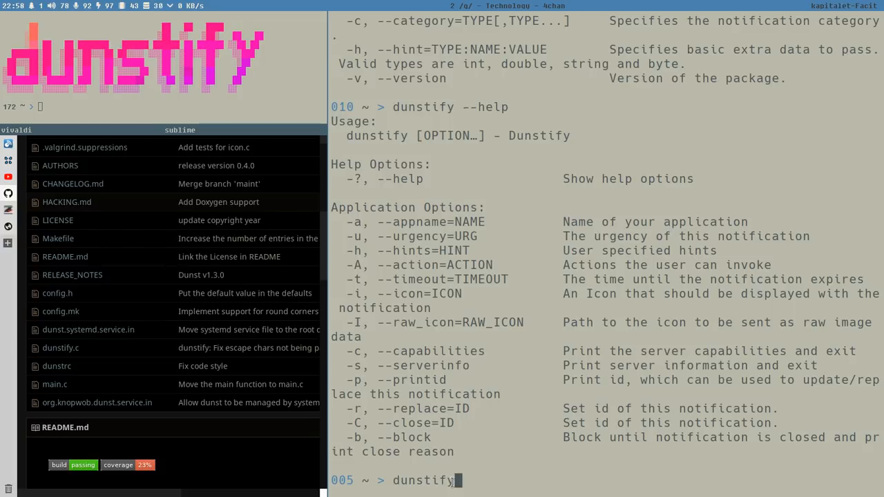
type("m")
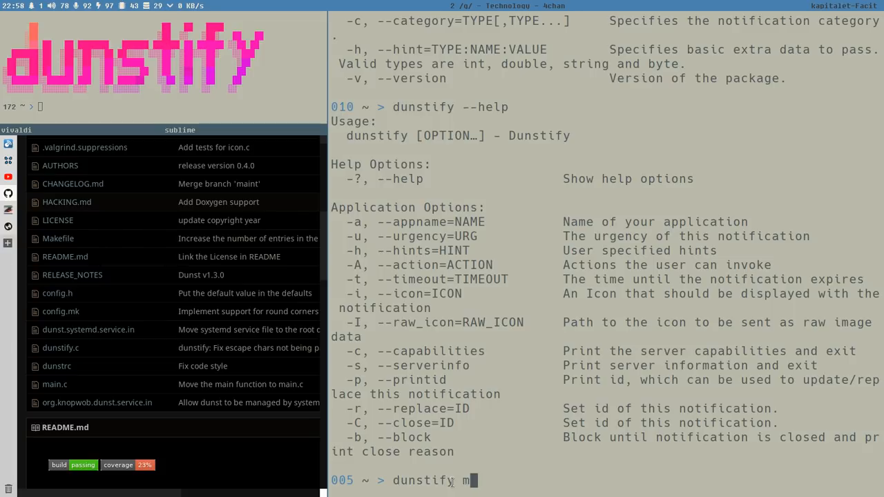
type("essage1")
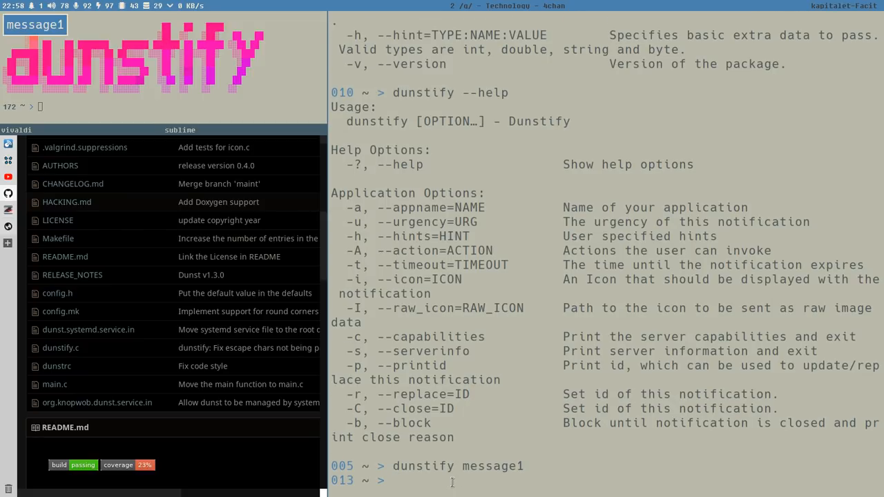
type("dunstify message2")
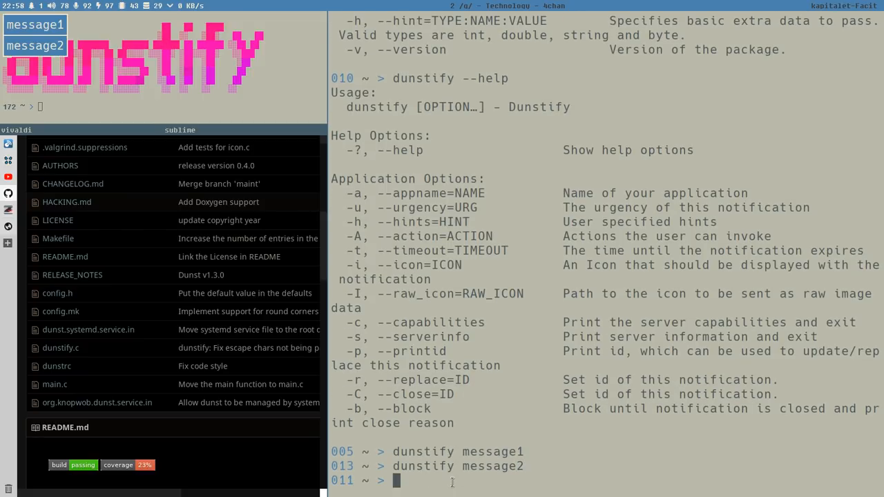
type("dunstify message3")
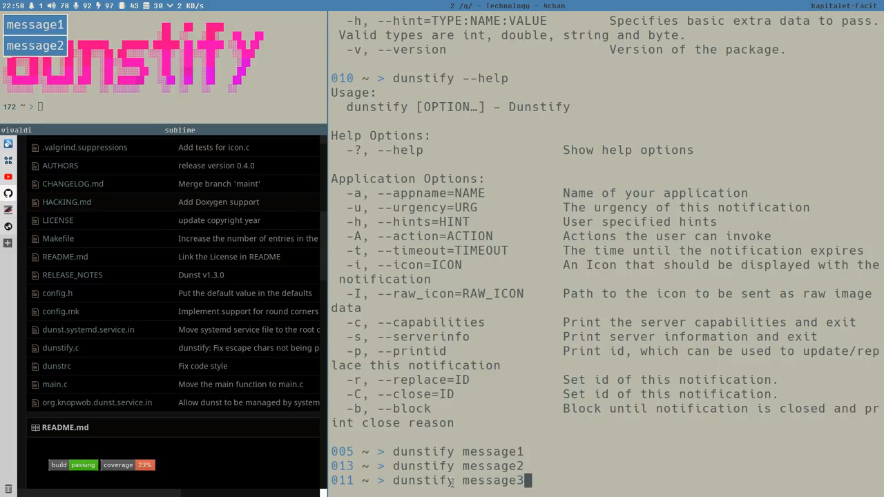
key("Return")
type("dunstify  message1")
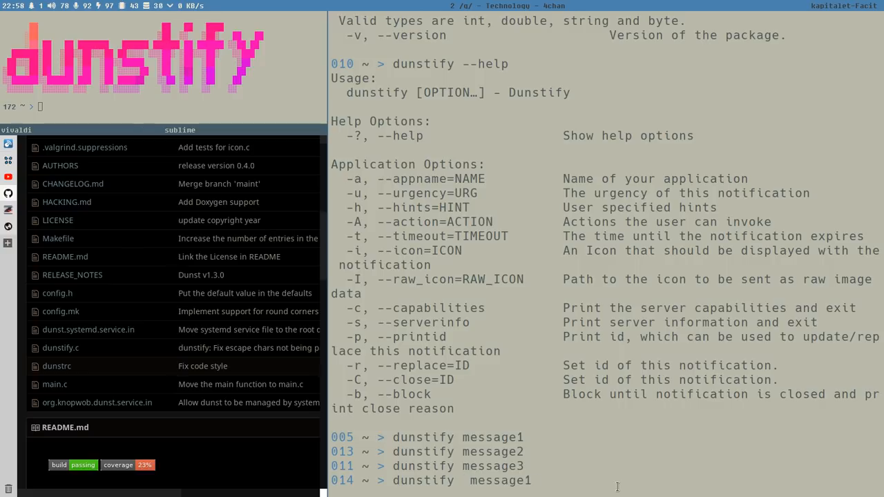
Send message1–message4 with dunstify replace ID 1234, then message5 and message7 with ID 1254
type("-")
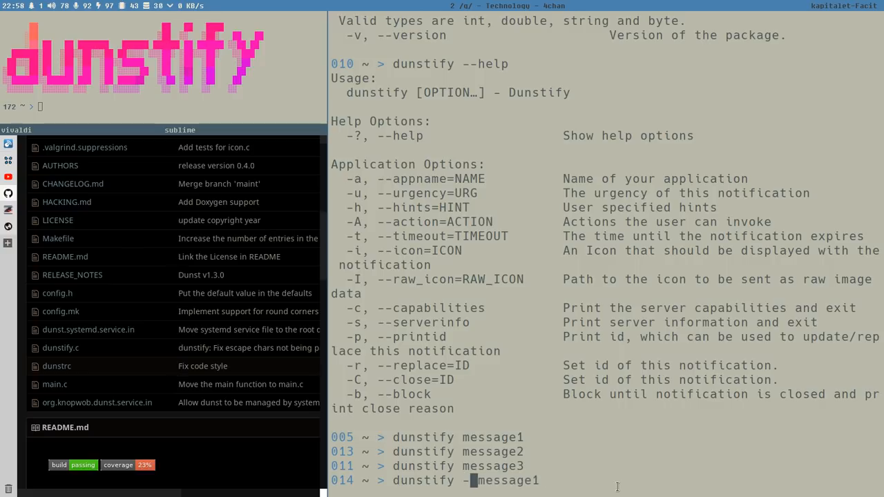
type("r")
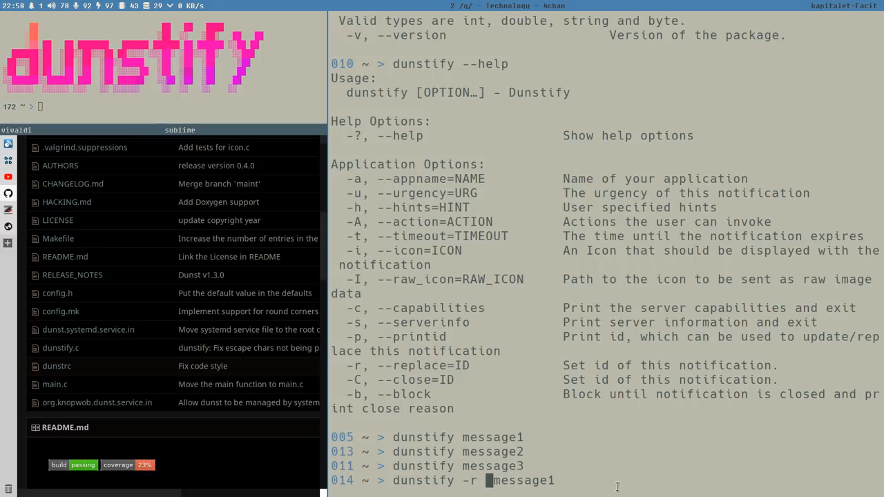
type("1234")
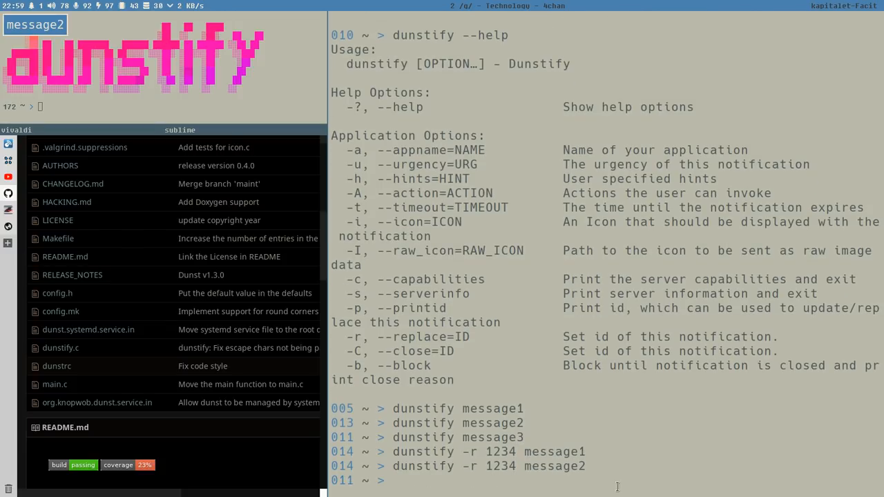
type("dunstify -r 1234 message4")
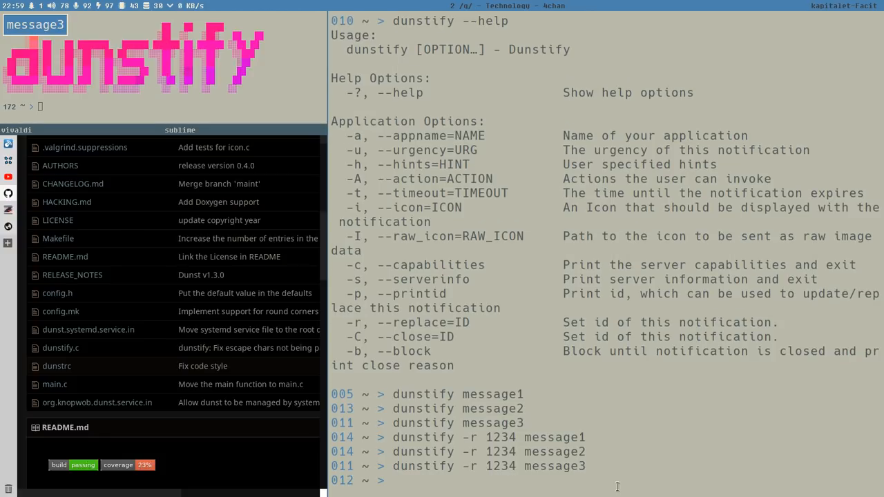
mouse_move(499, 451)
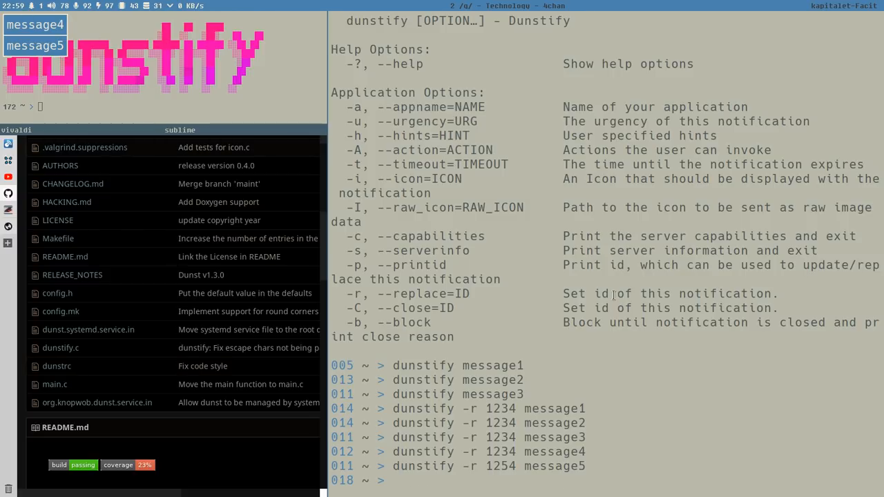
type("dunstify -r 1254 message7")
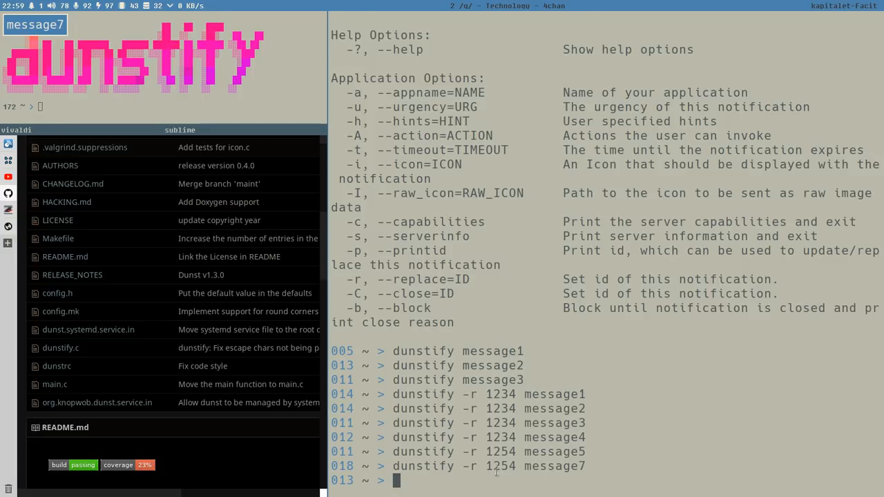
double_click(500, 438)
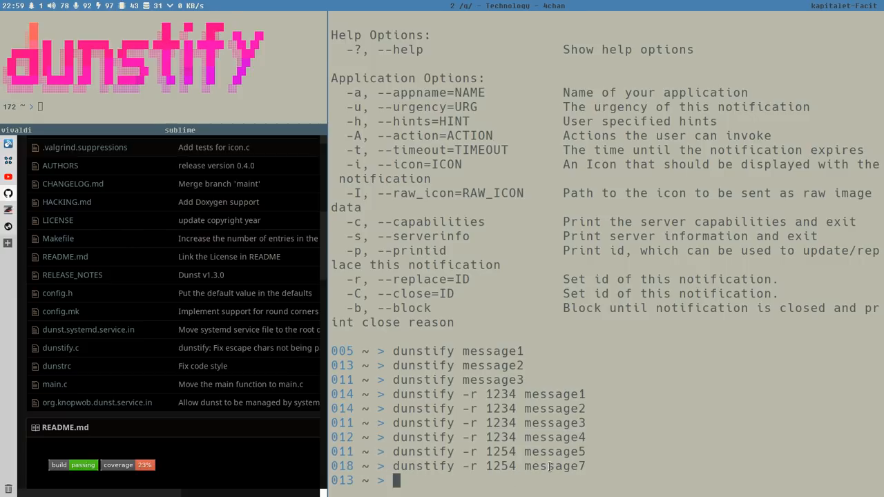
Run for ((i=0;i<10;i++)); do dunstify -r 454 $i; sleep 1; done
type("fo")
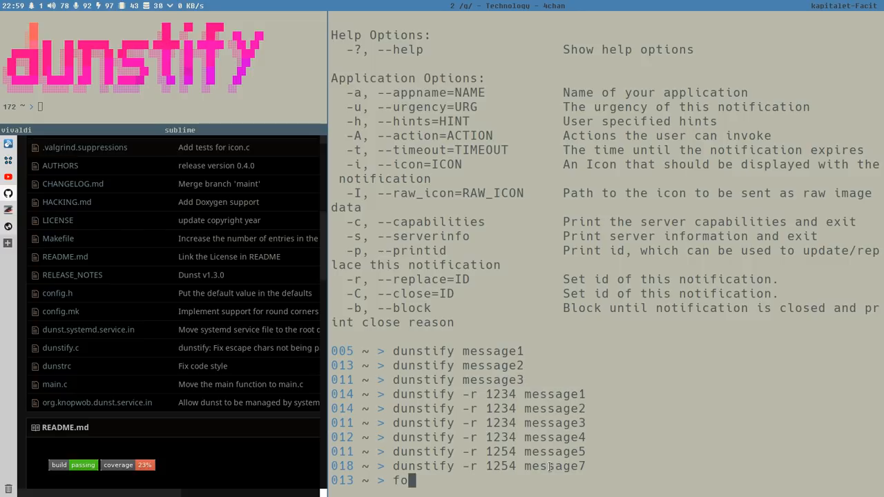
type("r")
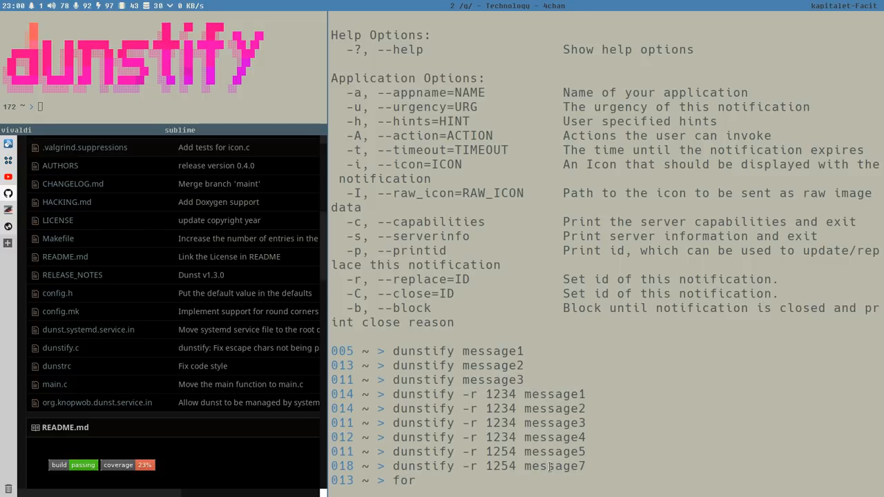
type("((")
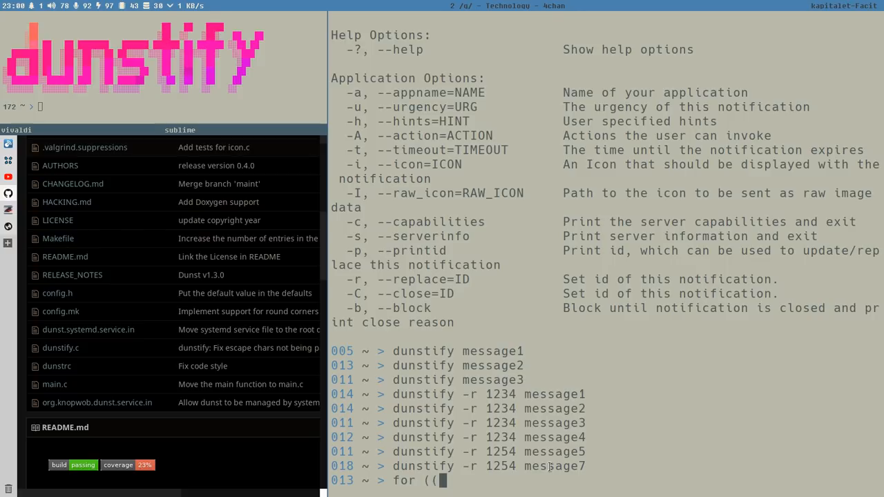
type("i=0")
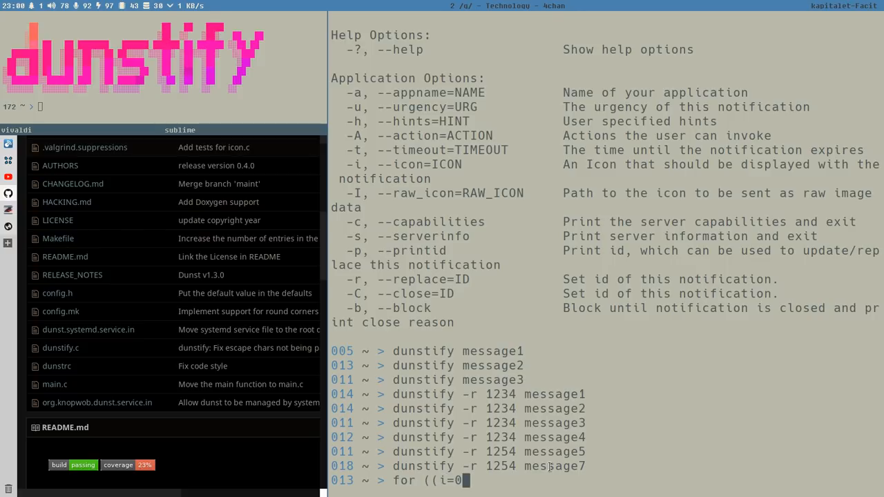
type("i")
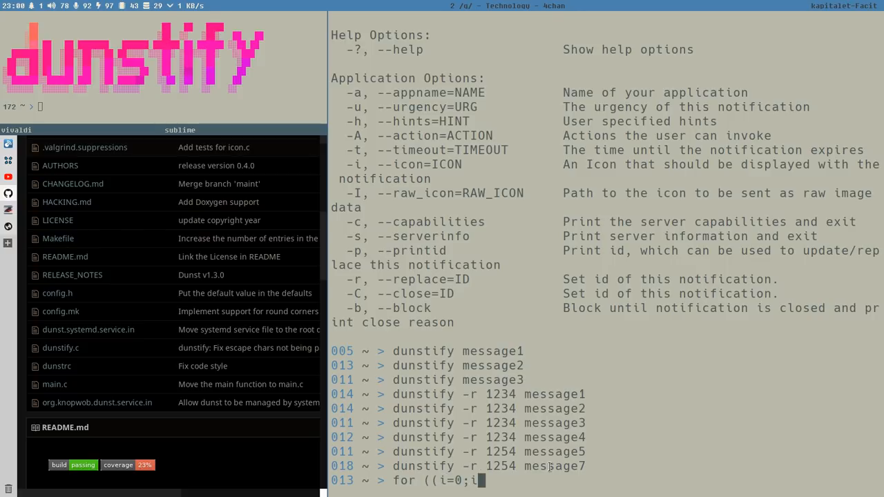
type("<10;i++__")
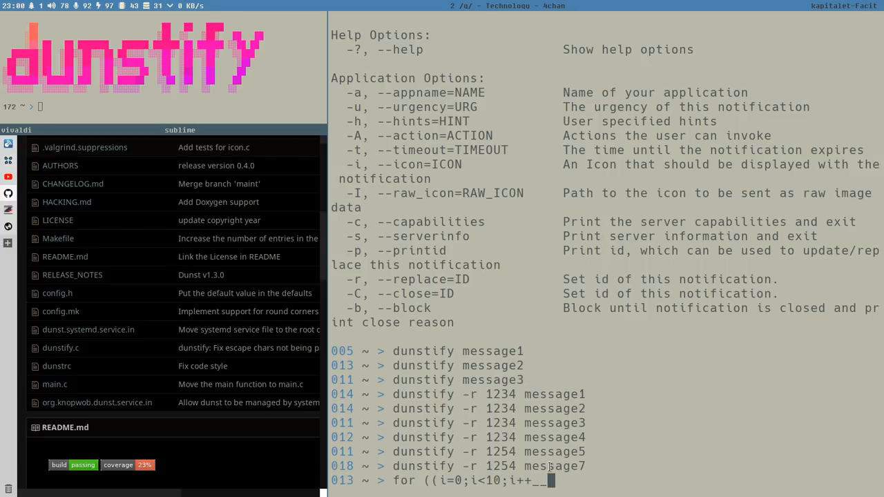
type("));")
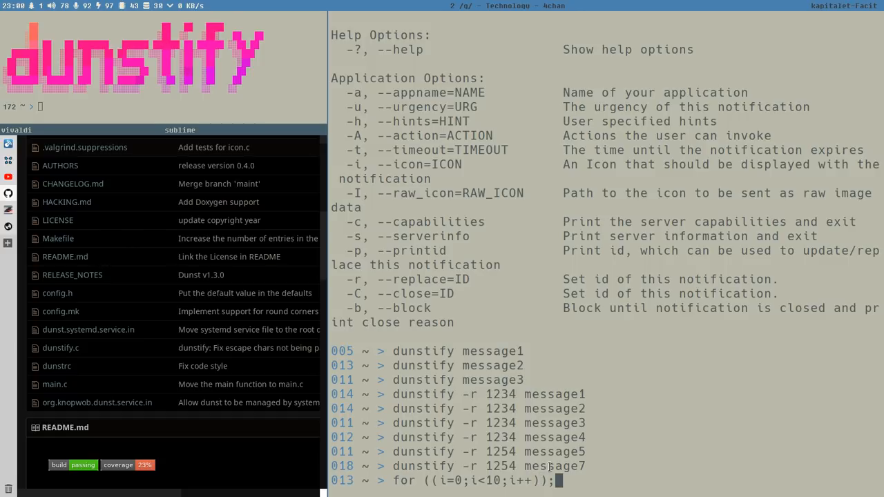
type("do dunstify -r 454")
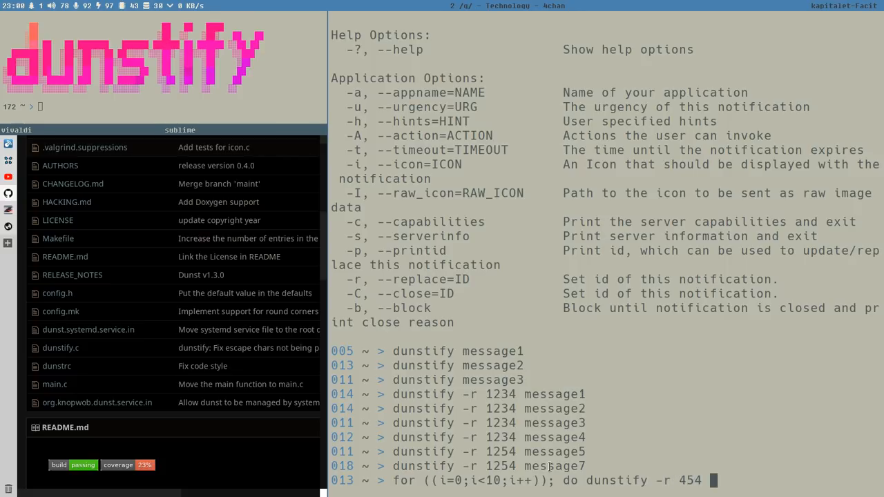
type("$i;")
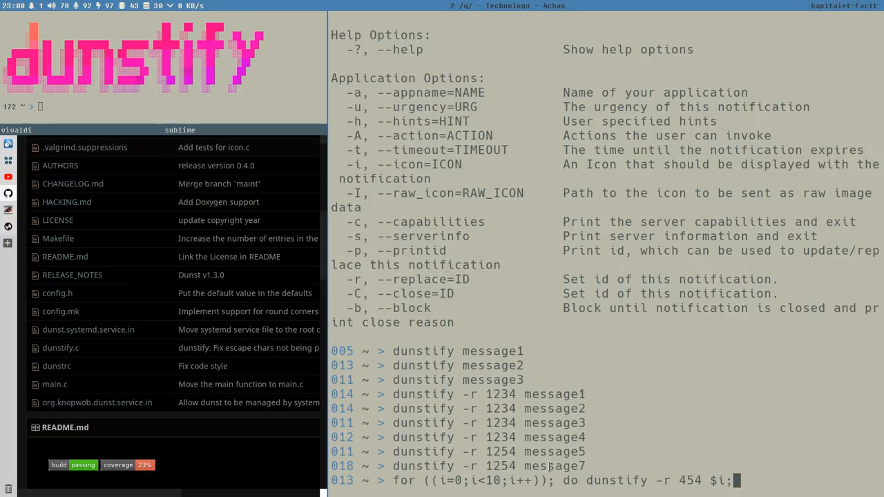
type("slee[")
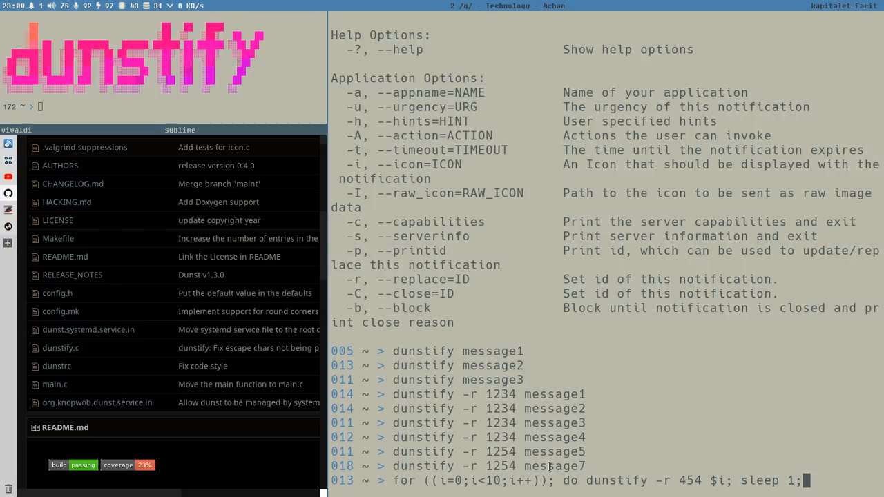
type("done")
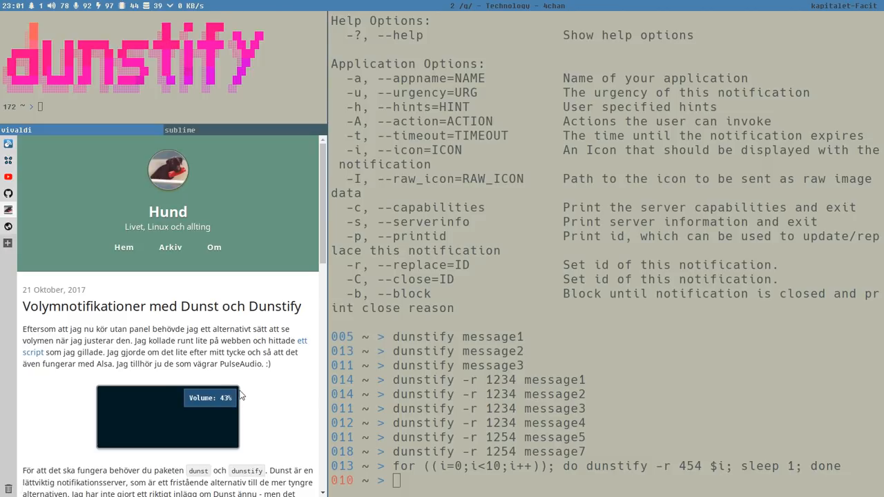
scroll("down", 3)
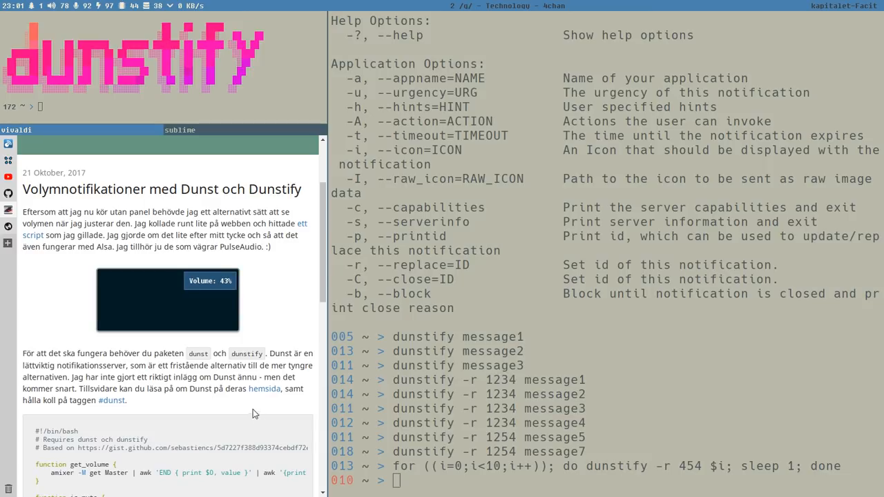
scroll("down", 3)
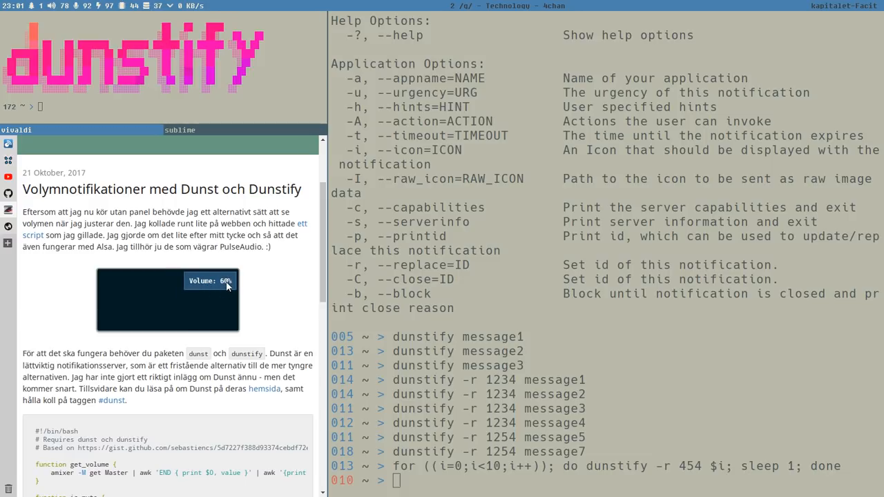
scroll("down", 3)
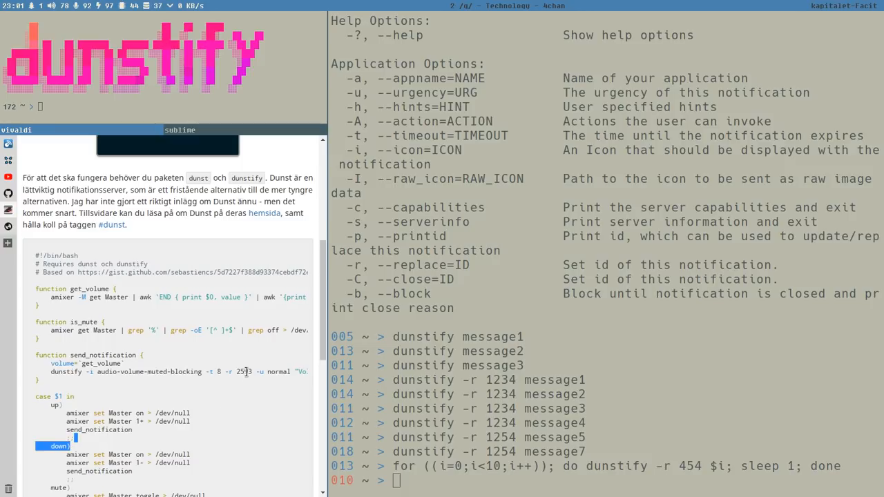
scroll("down", 3)
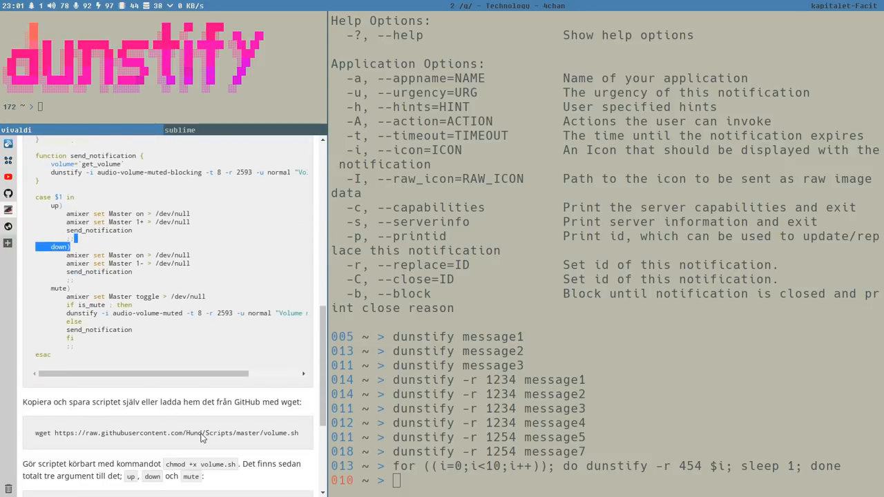
scroll("down", 3)
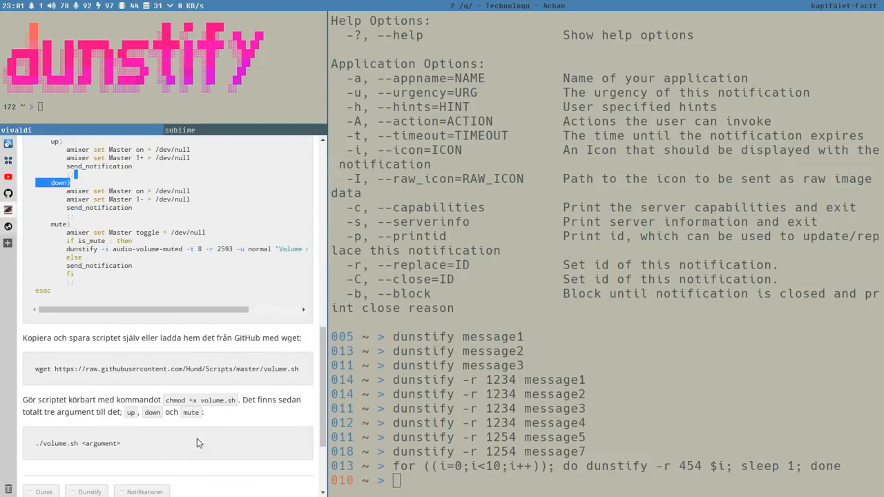
scroll("down", 3)
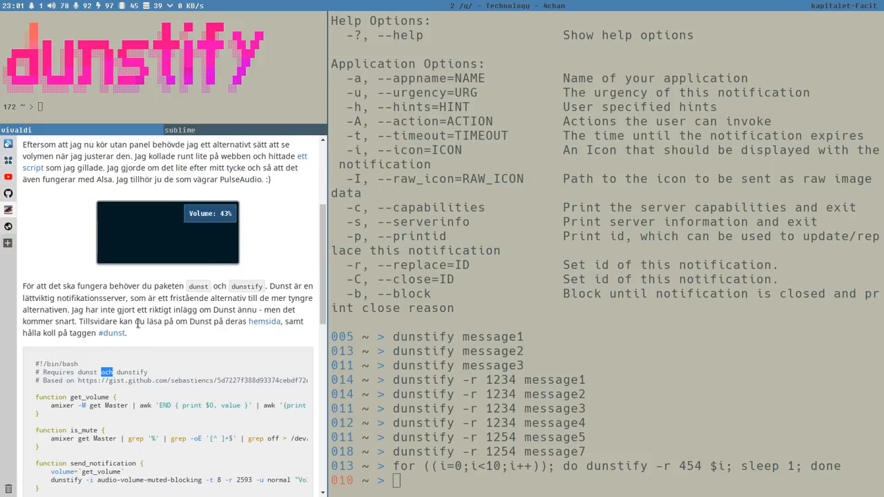
scroll("down", 3)
type("dunstify")
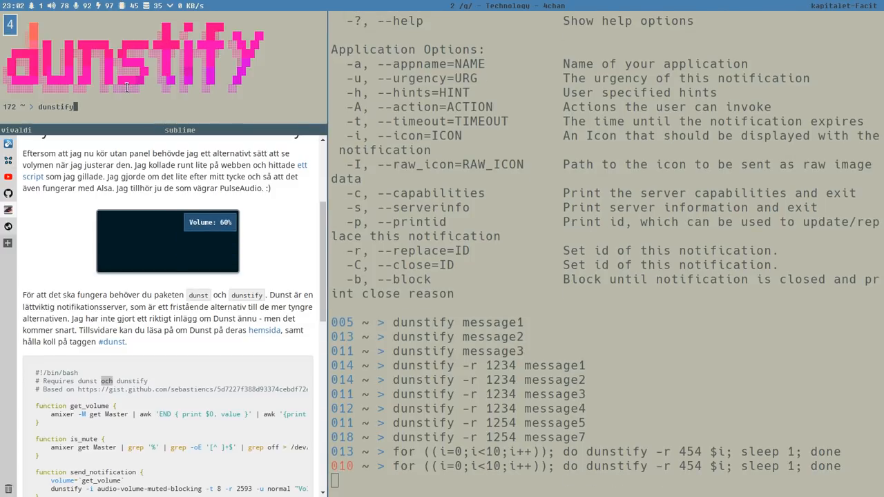
Close the ID 454 notification with dunstify -C 454
type("-C")
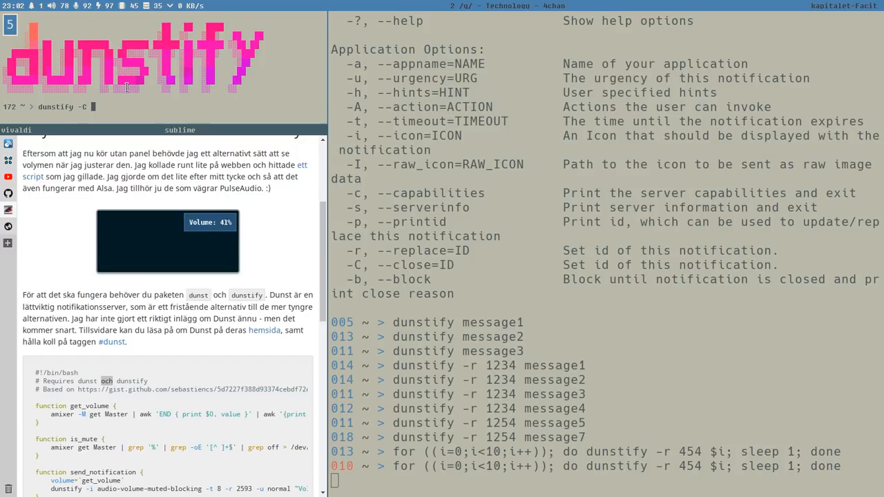
type("454")
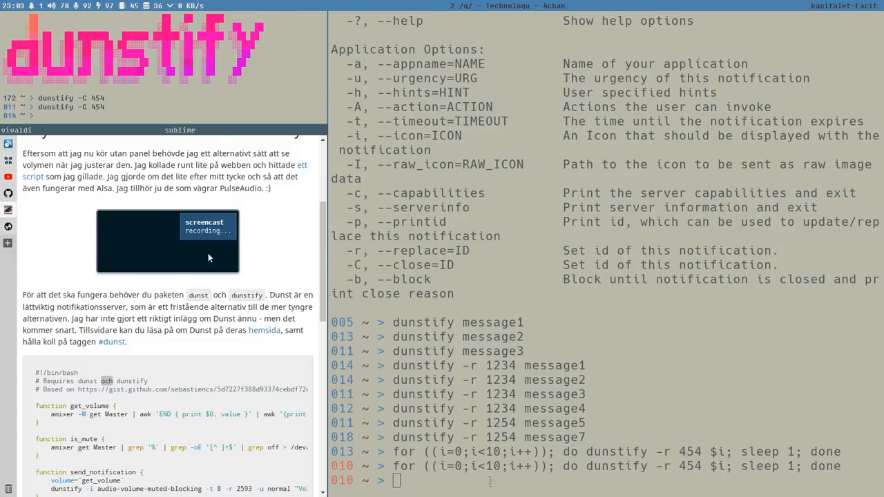
mouse_move(509, 308)
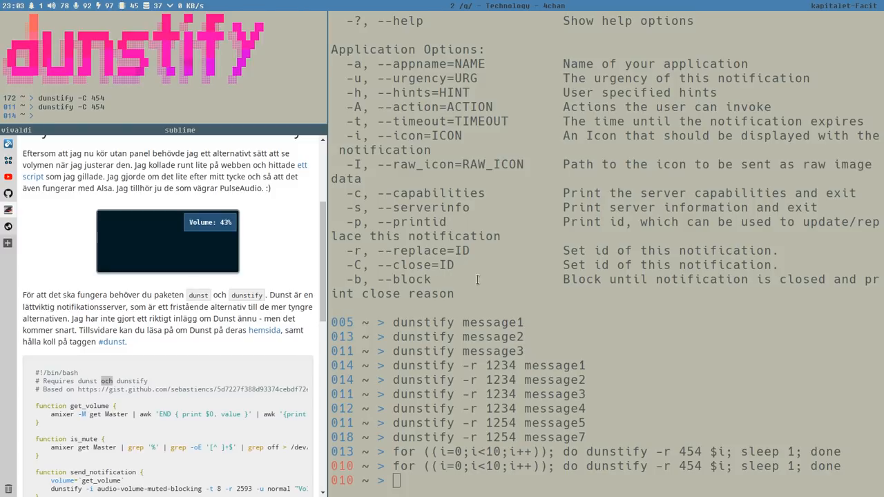
mouse_move(545, 352)
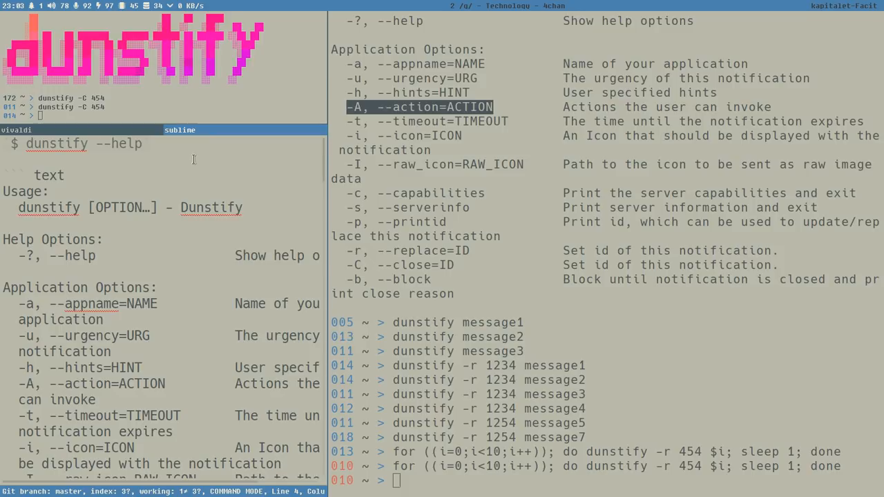
mouse_move(205, 165)
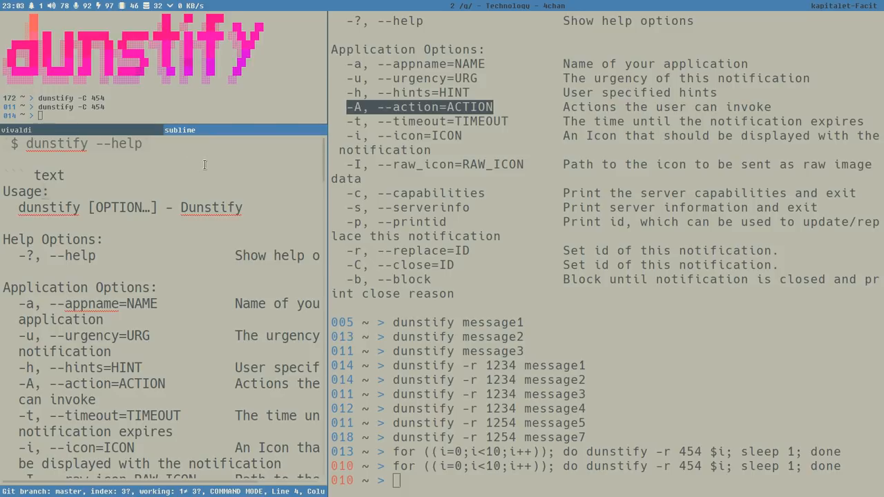
scroll("down", 3)
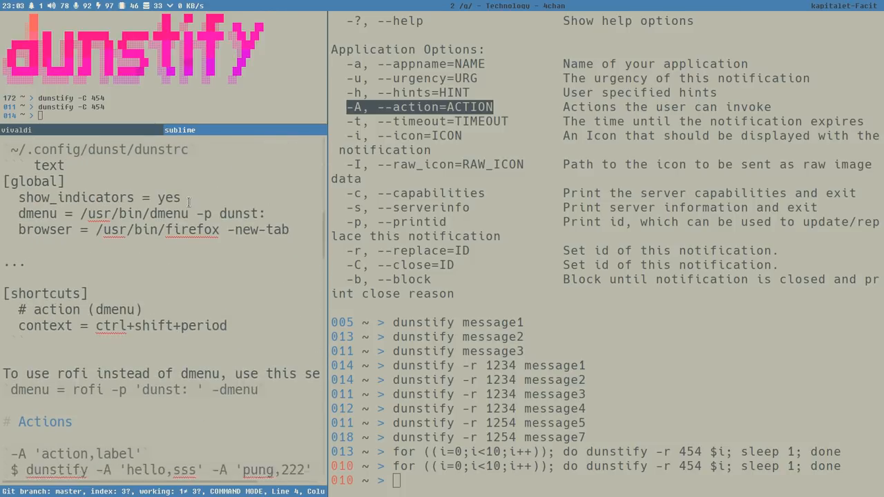
scroll("down", 3)
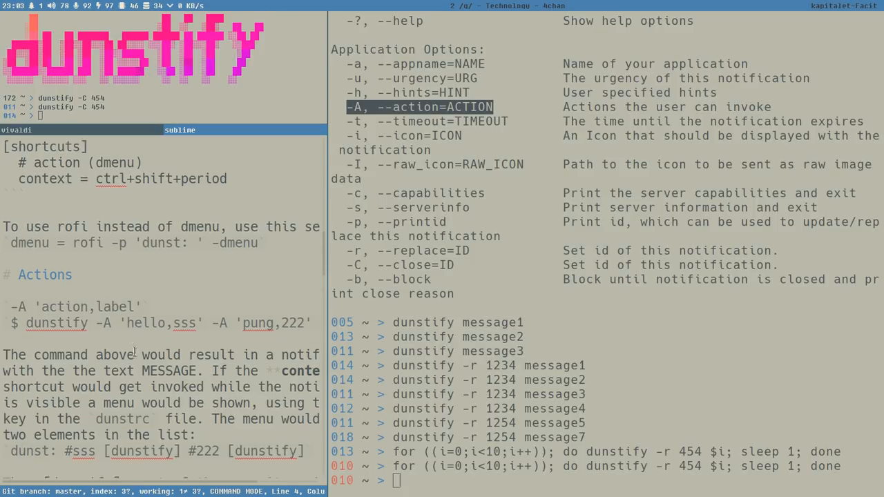
scroll("down", 3)
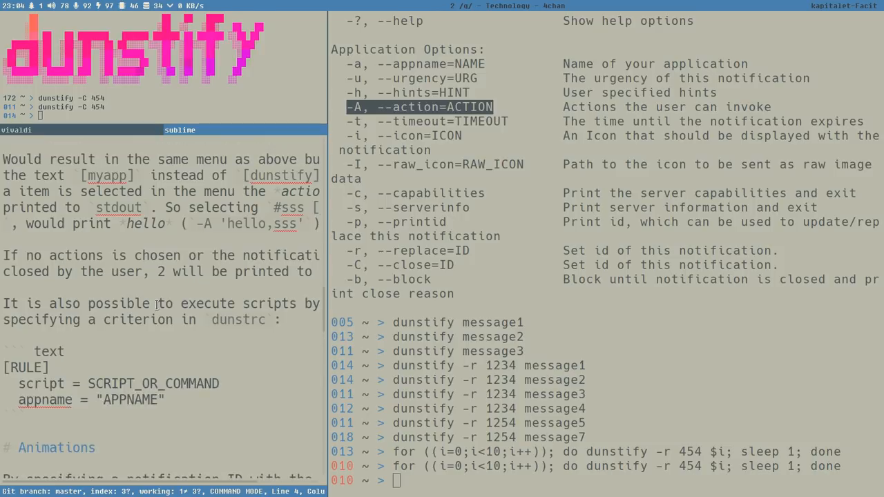
scroll("down", 3)
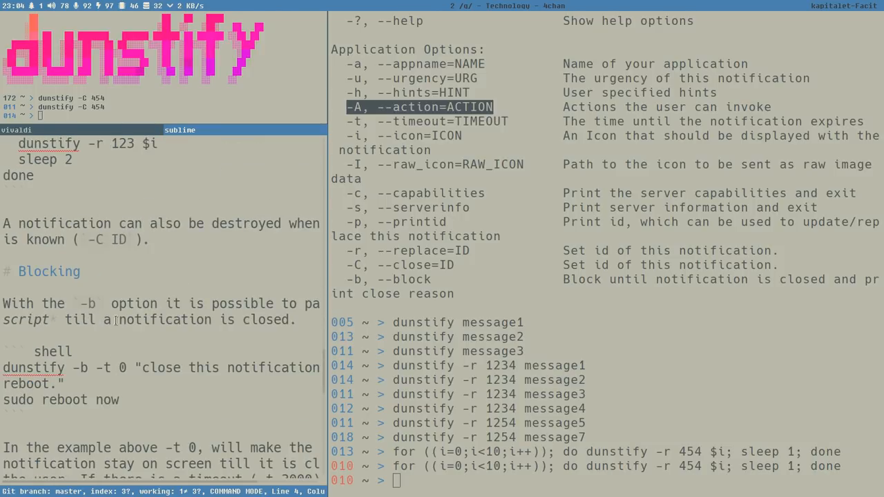
scroll("down", 3)
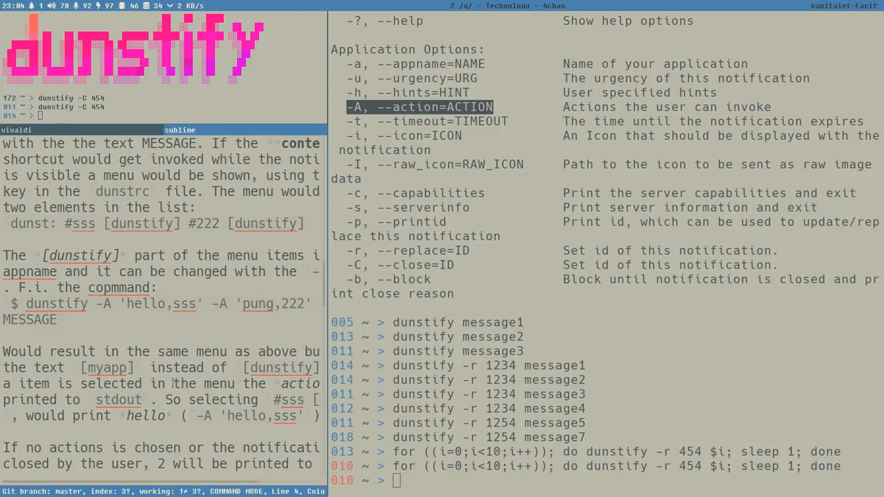
scroll("down", 3)
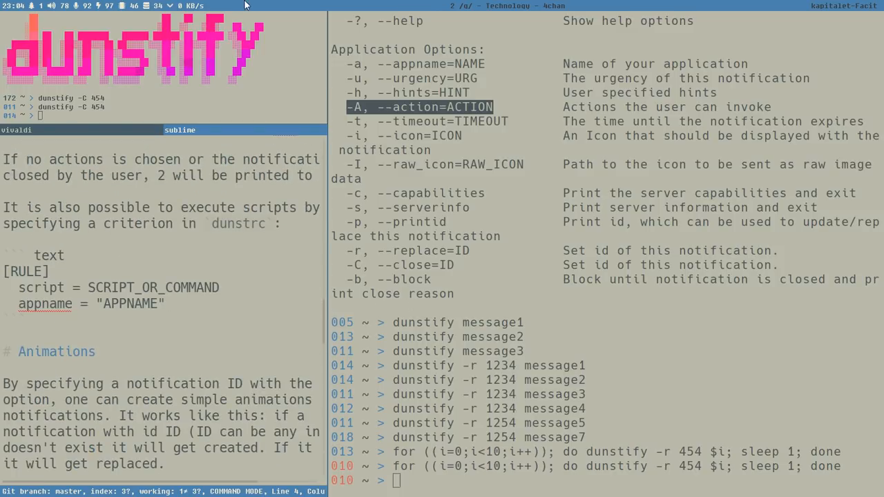
mouse_move(451, 335)
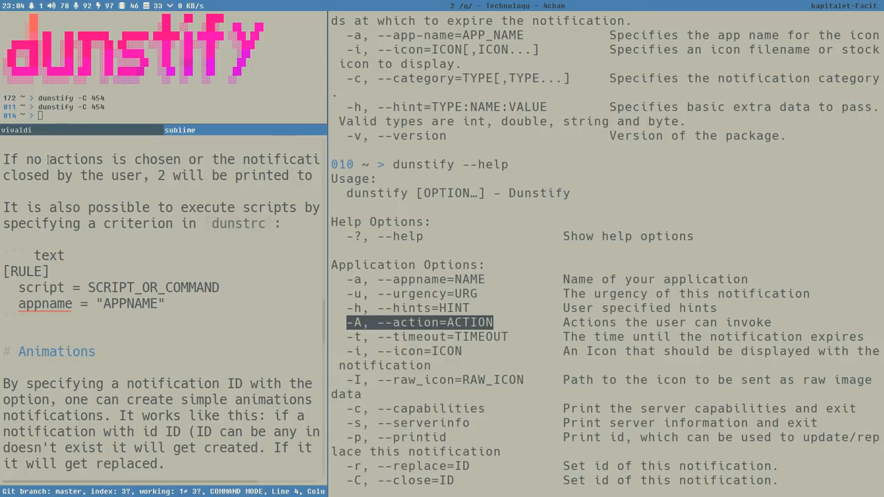
mouse_move(575, 382)
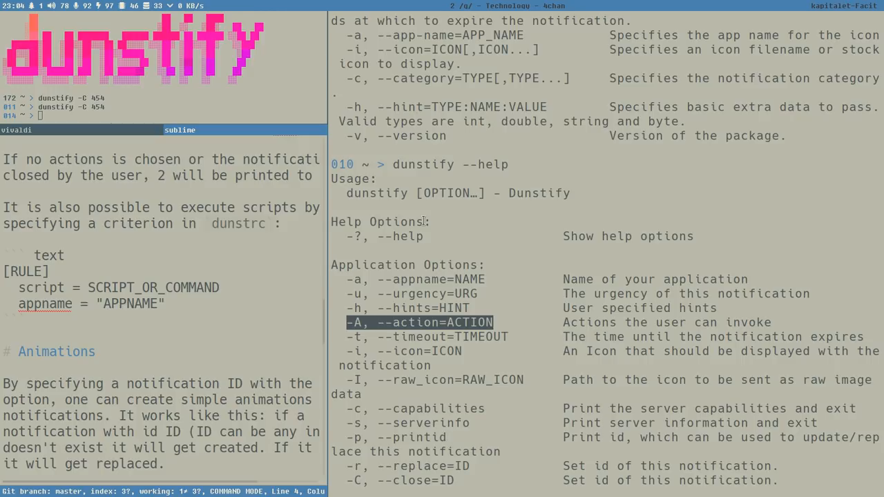
mouse_move(573, 256)
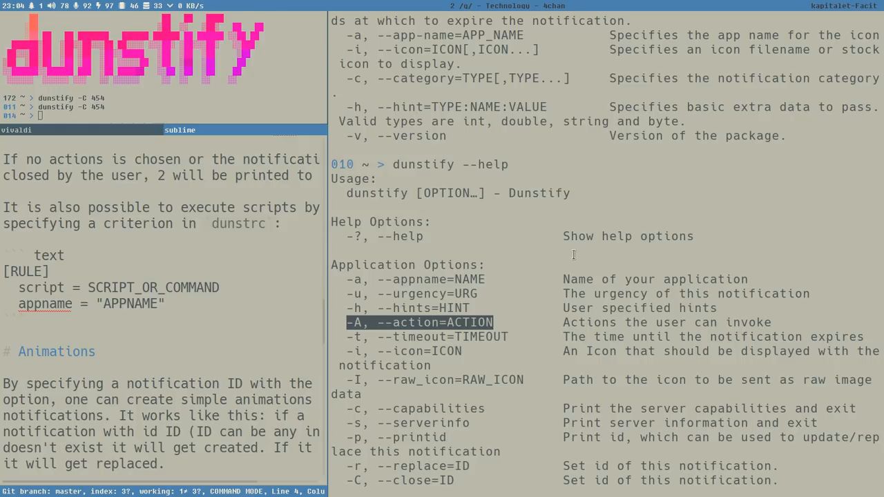
mouse_move(33, 132)
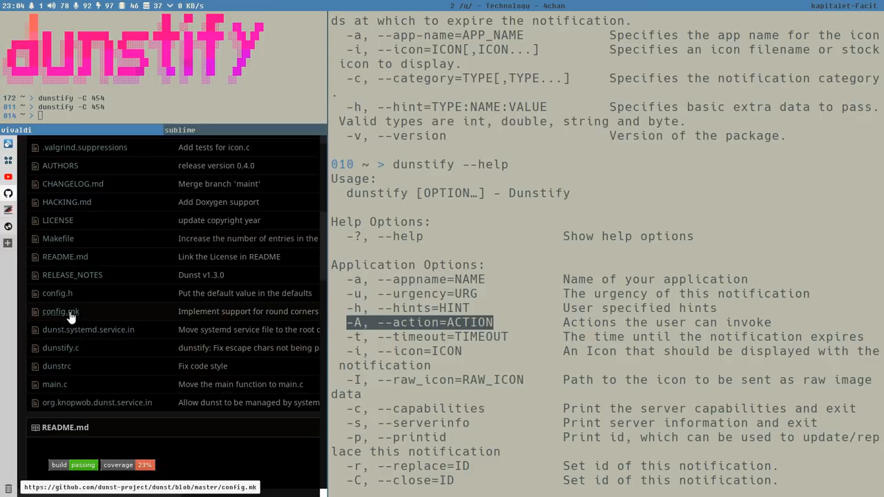
mouse_move(83, 348)
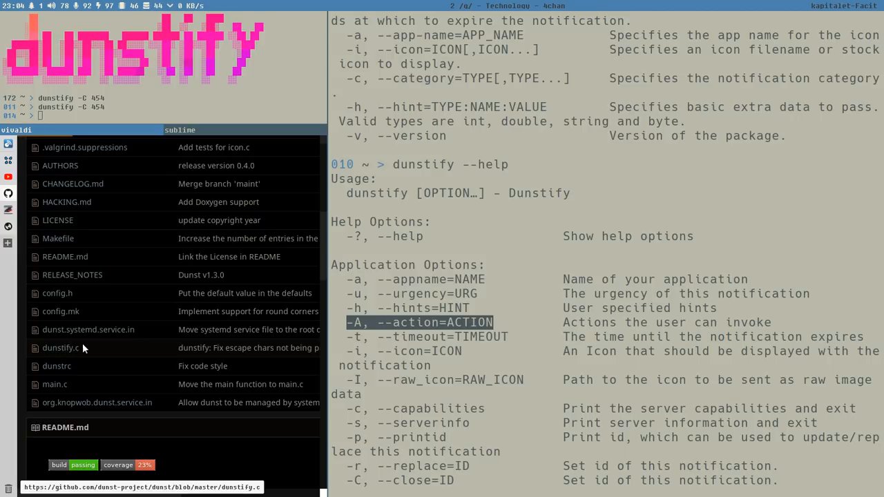
Open dunstify.c in the dunst repository and scroll through its source
left_click(58, 348)
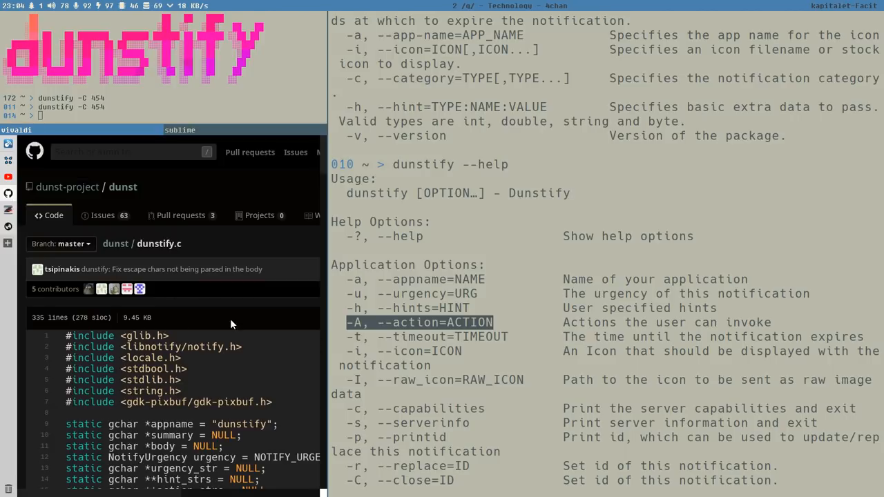
scroll("down", 3)
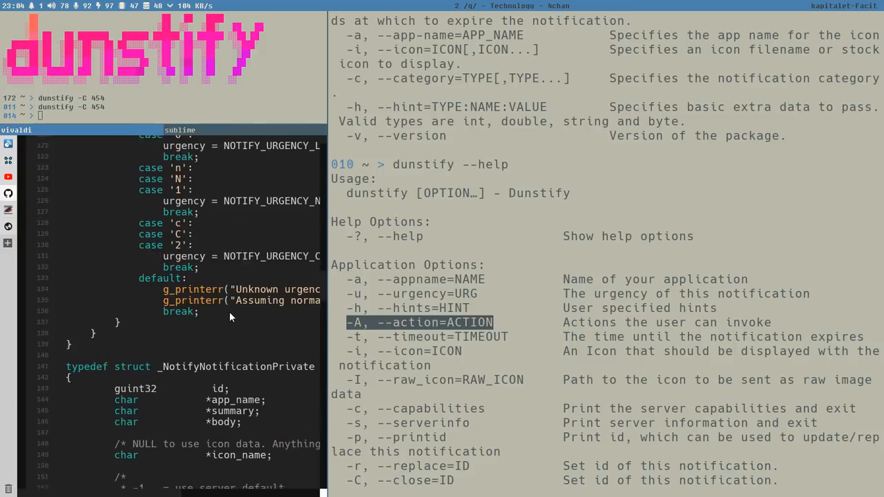
scroll("down", 3)
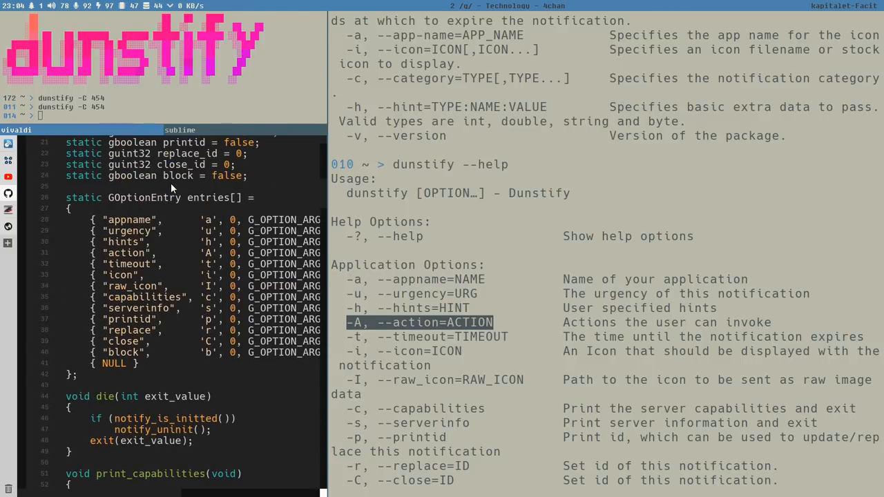
mouse_move(190, 354)
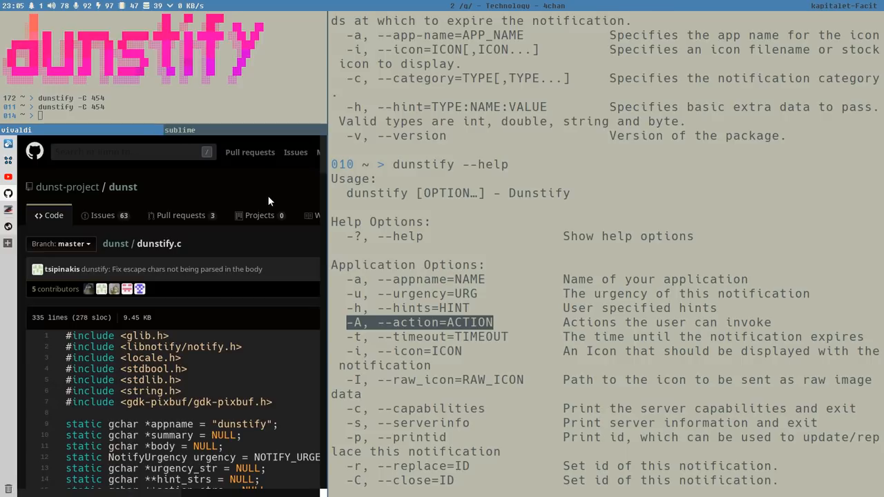
mouse_move(268, 205)
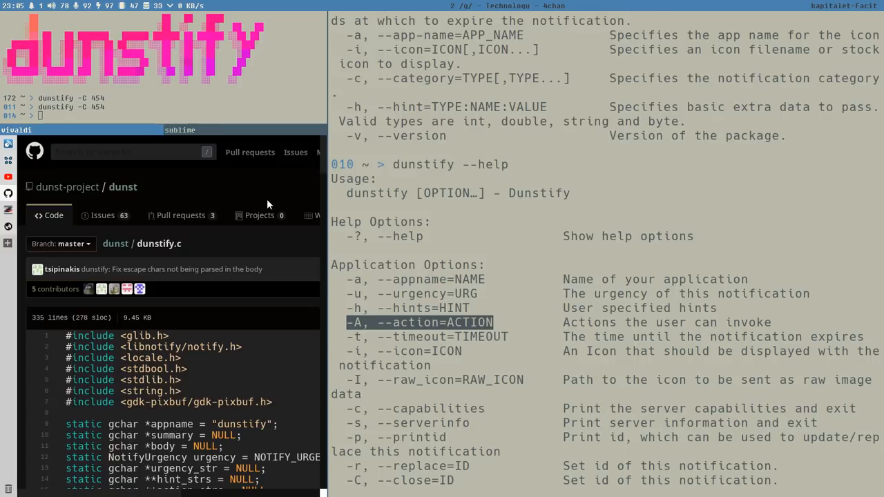
mouse_move(264, 215)
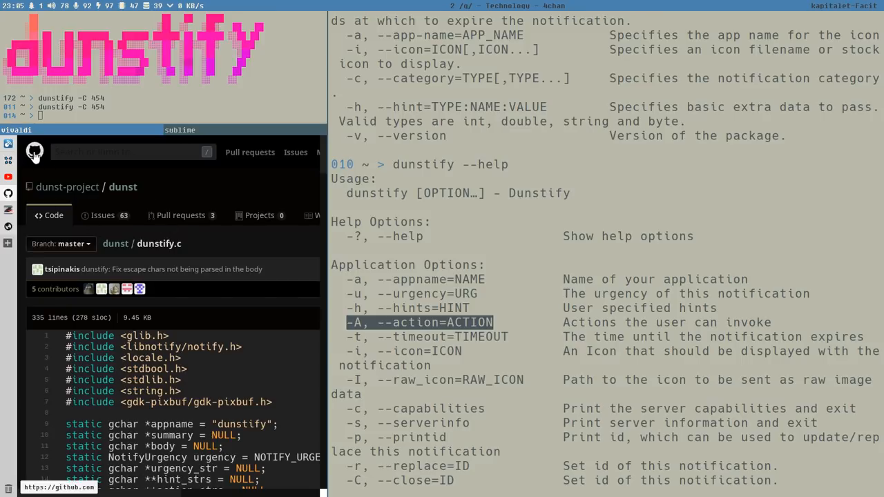
From the GitHub dashboard, expand the repository list and open budlabs/dunstmerge
left_click(33, 152)
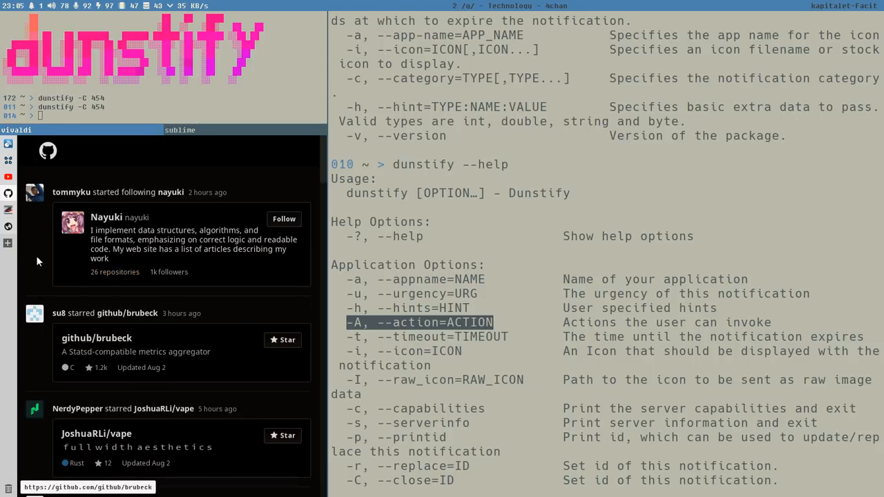
mouse_move(181, 312)
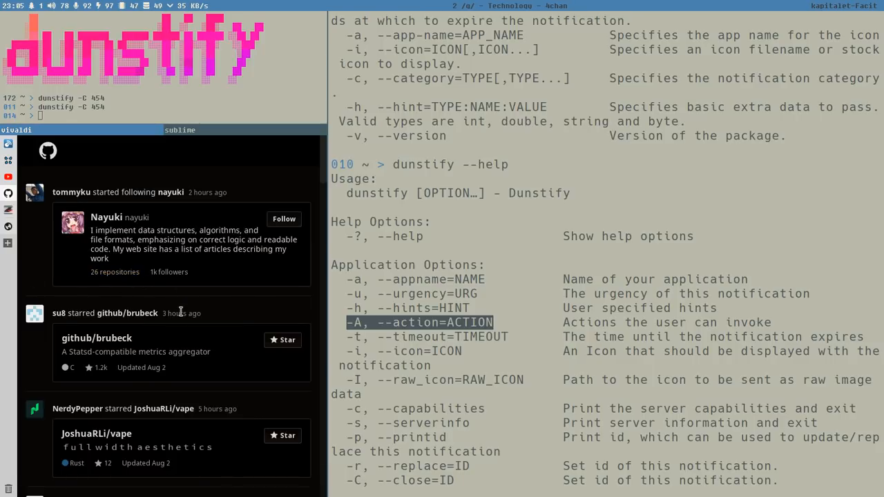
mouse_move(170, 204)
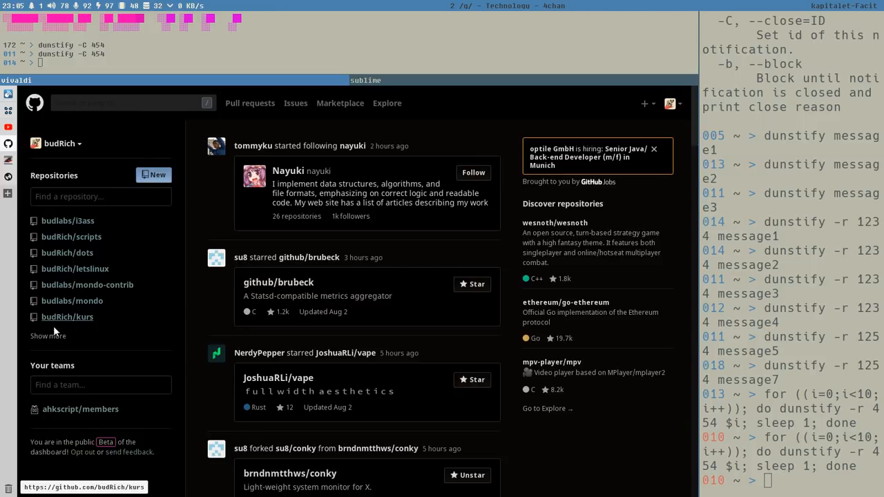
left_click(48, 336)
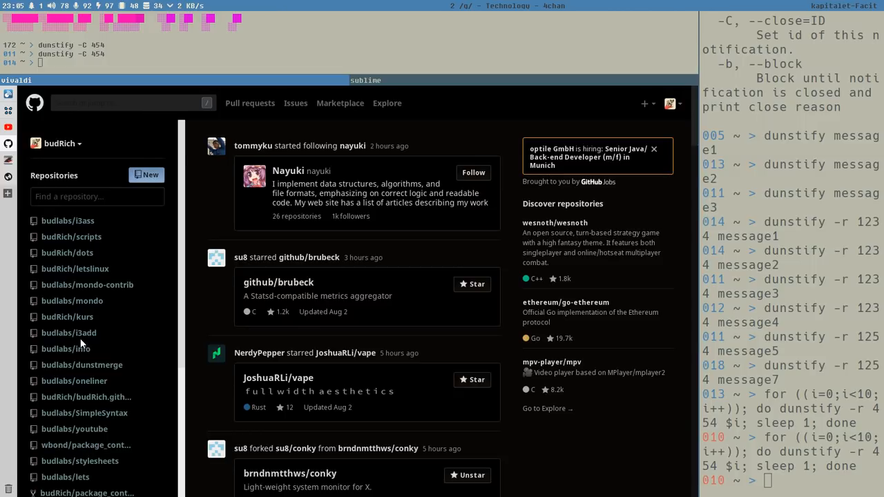
mouse_move(82, 368)
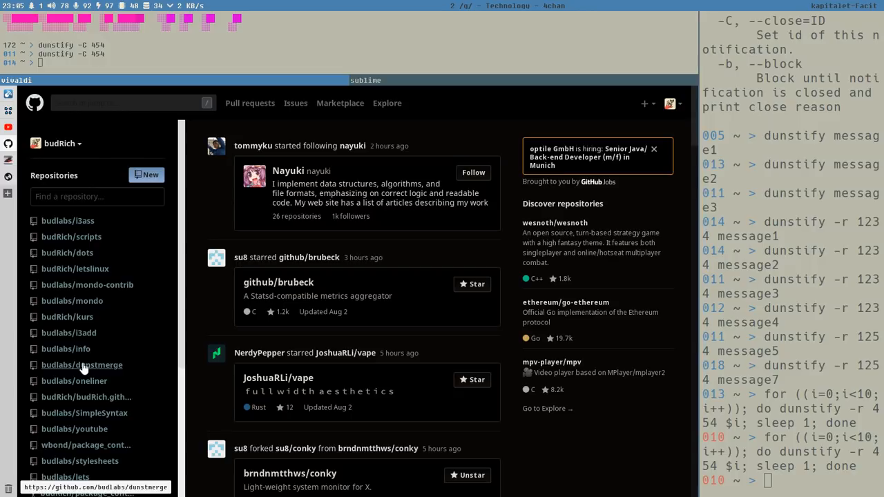
left_click(82, 365)
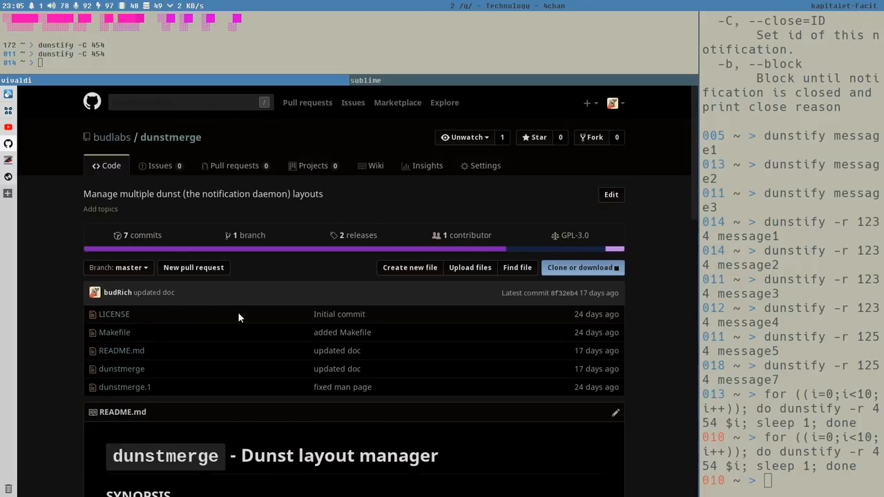
mouse_move(375, 329)
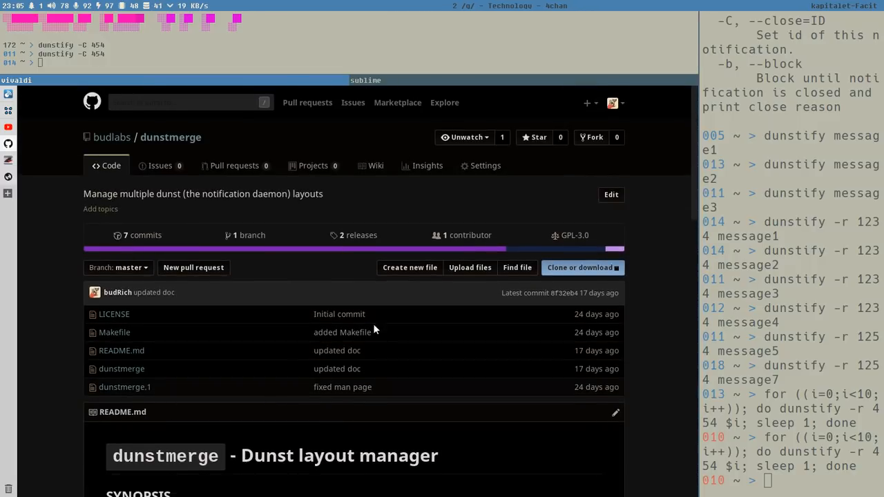
mouse_move(144, 158)
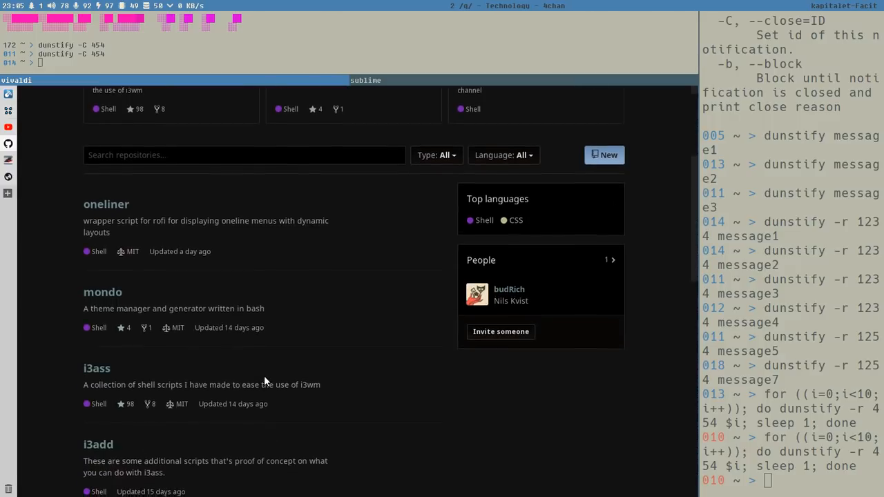
Scroll down the budlabs repository list until dunstmerge is visible
scroll("down", 3)
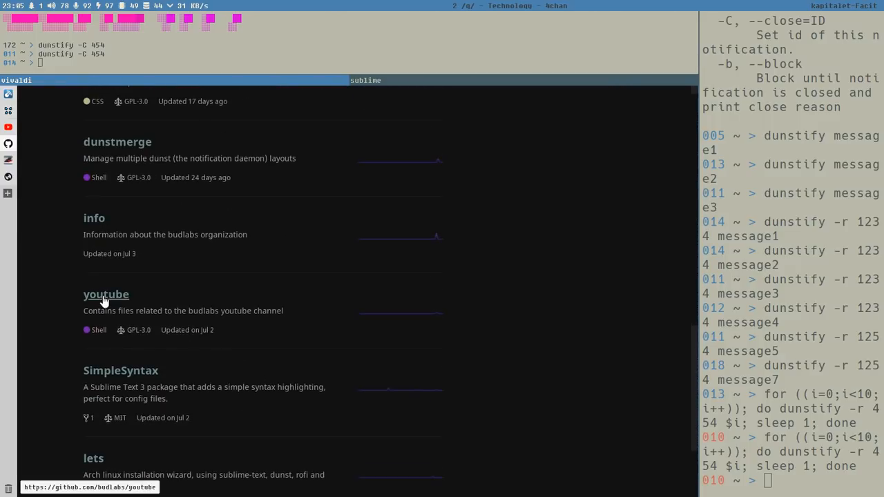
left_click(106, 295)
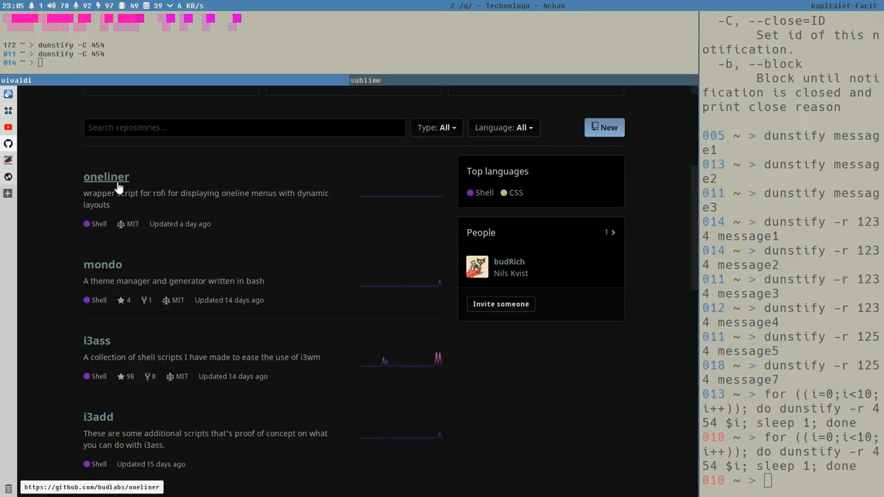
mouse_move(303, 199)
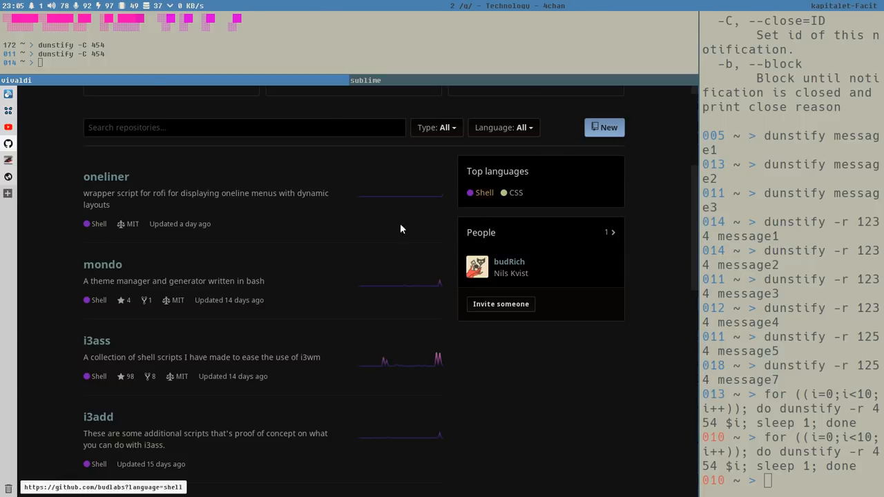
mouse_move(215, 224)
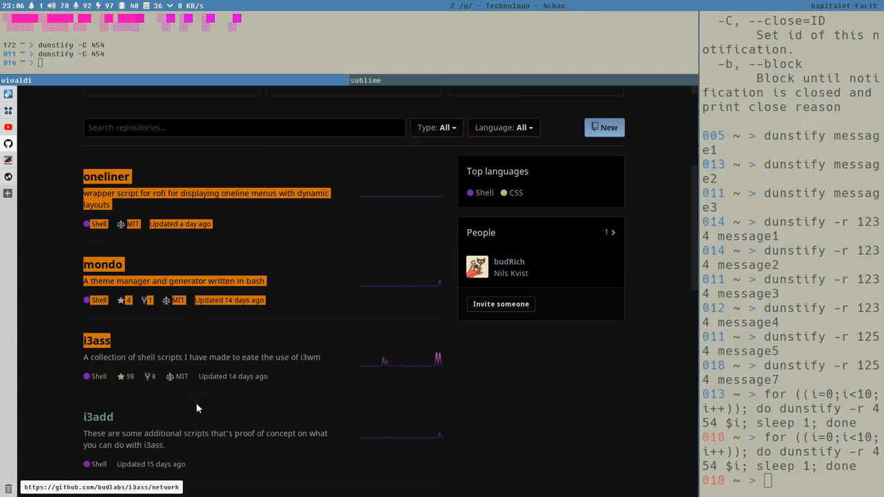
scroll("down", 3)
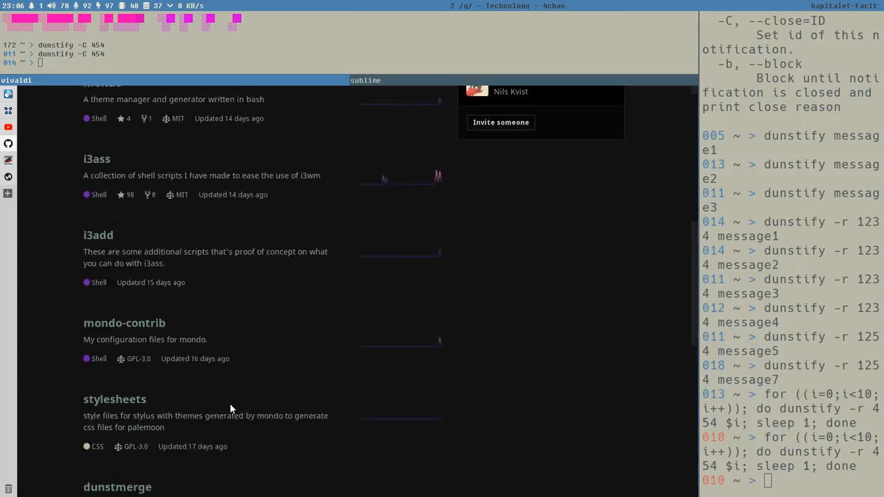
scroll("down", 3)
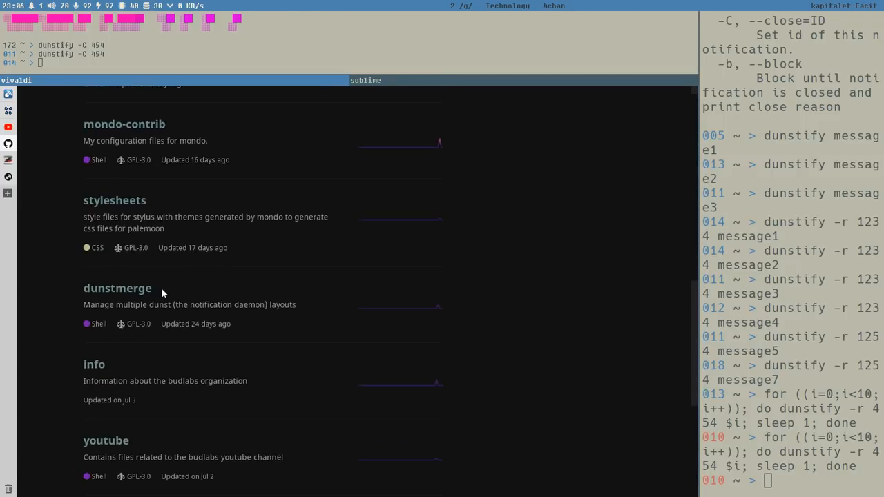
mouse_move(181, 289)
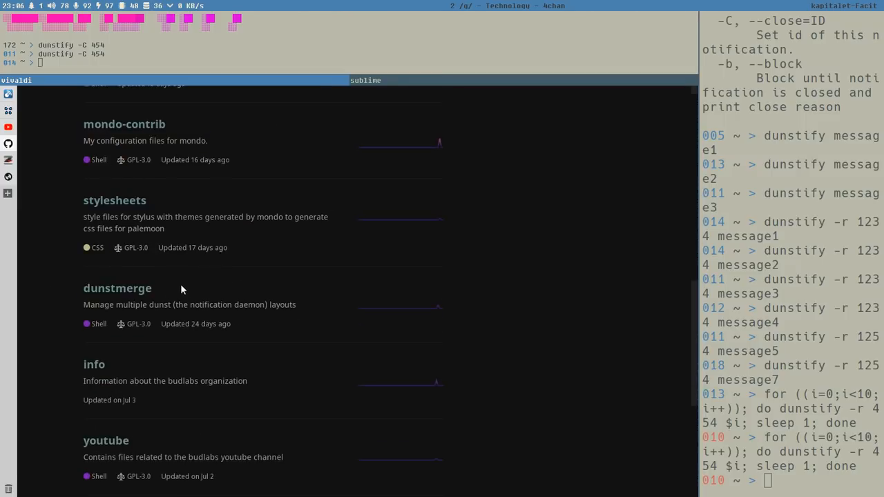
mouse_move(110, 292)
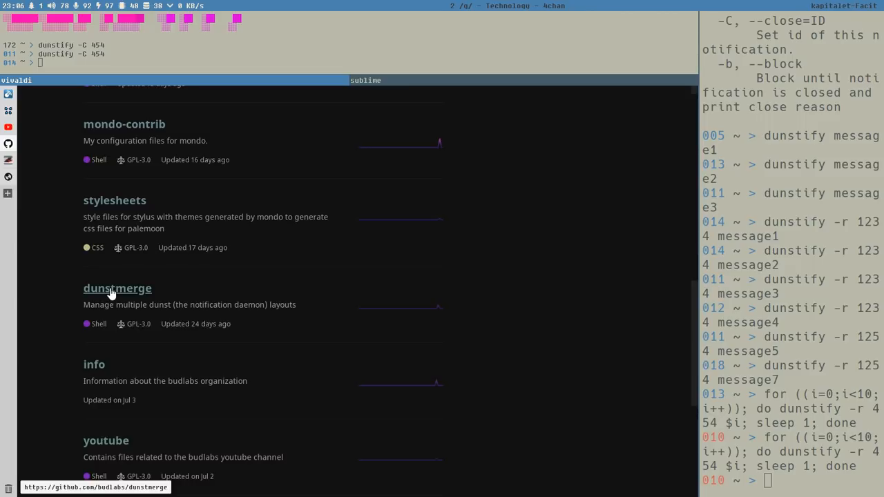
Open the budlabs/dunstmerge repository and read its README on the Dunst layout manager
left_click(117, 288)
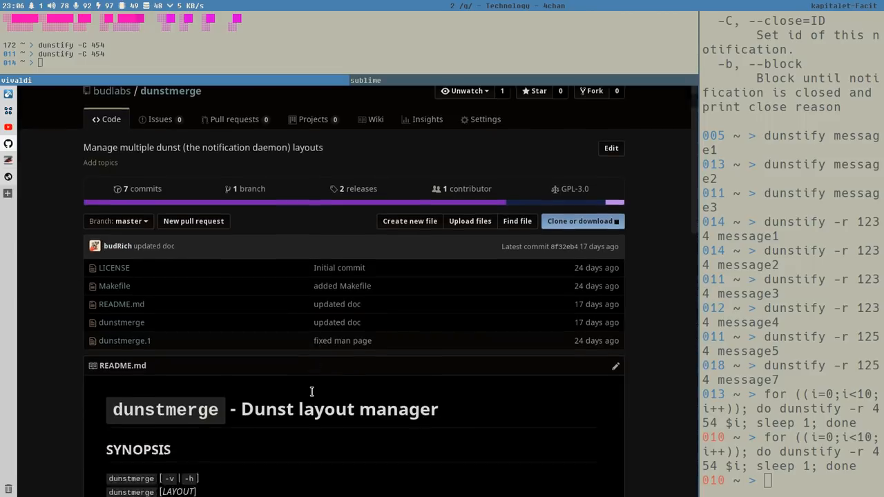
scroll("down", 3)
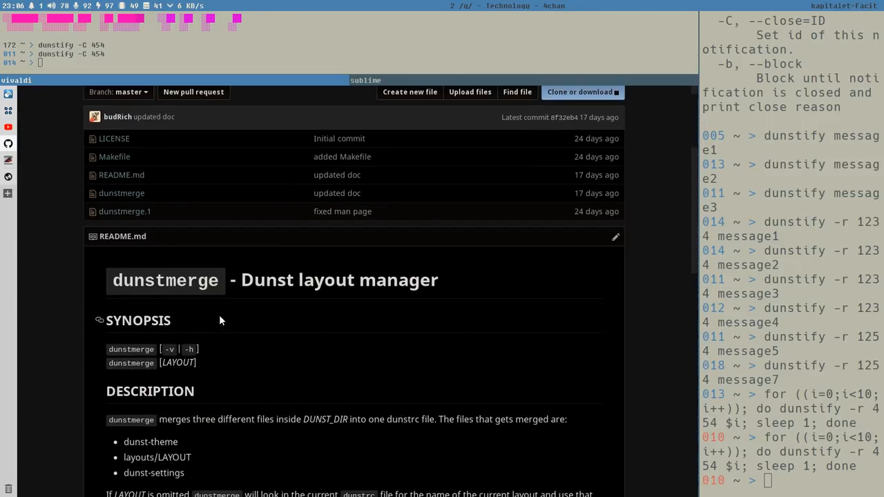
mouse_move(170, 283)
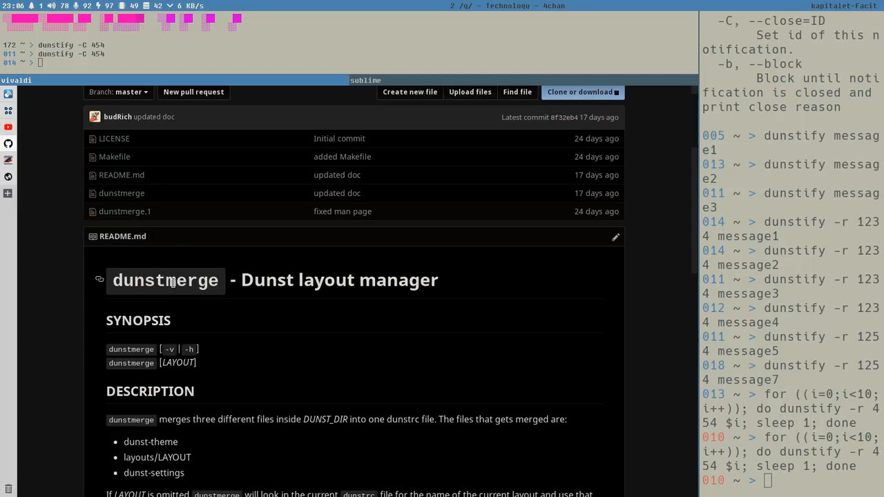
scroll("down", 3)
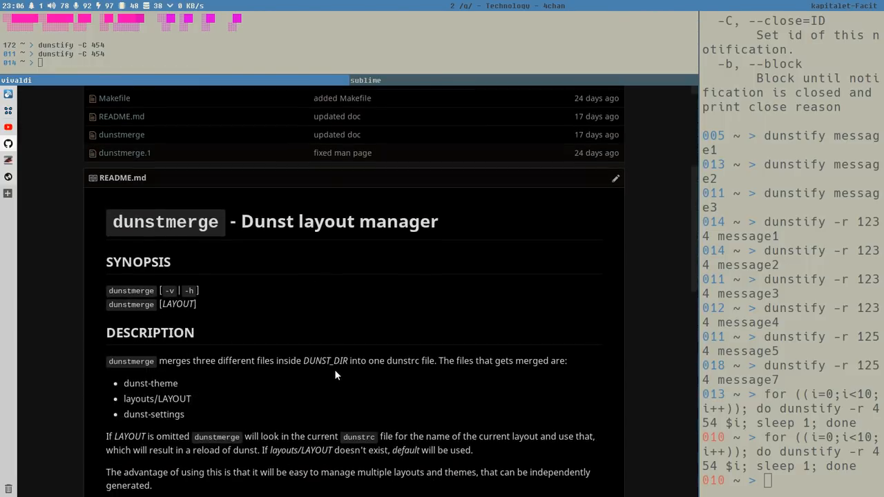
scroll("down", 3)
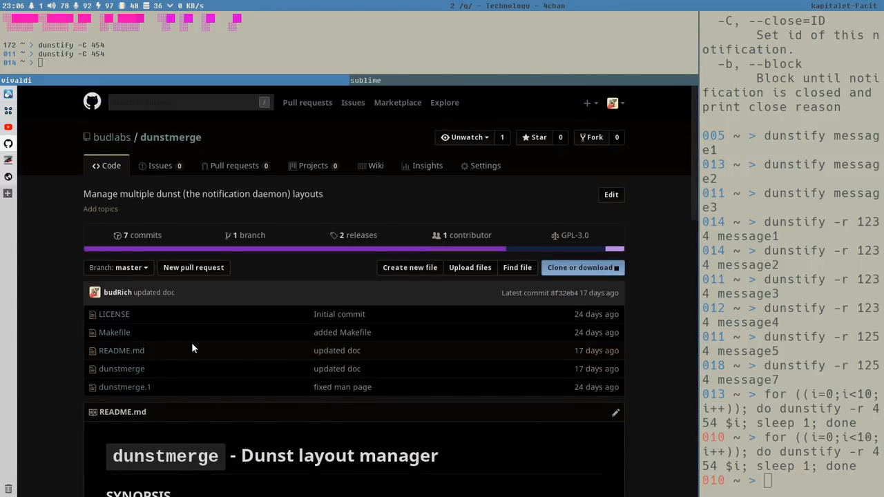
mouse_move(115, 337)
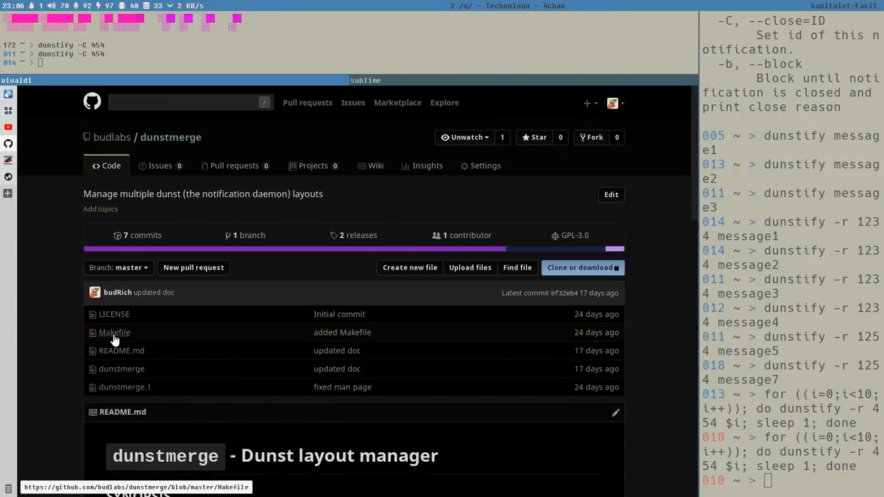
mouse_move(104, 350)
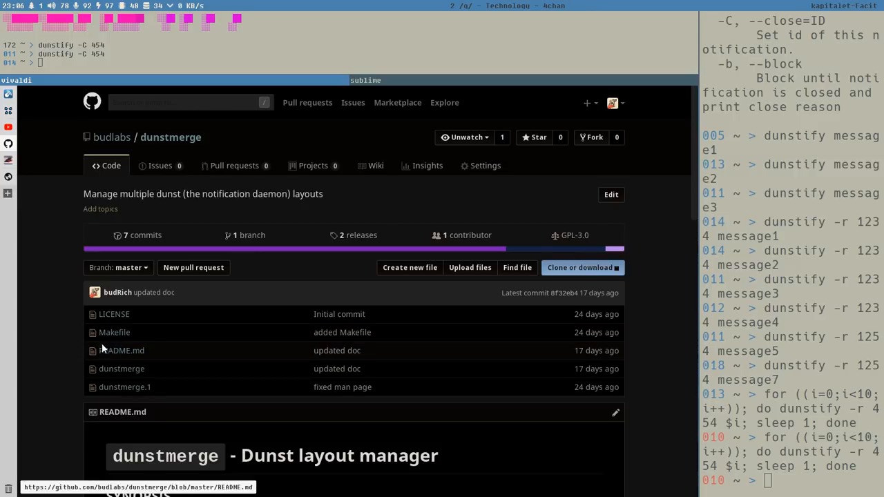
mouse_move(338, 350)
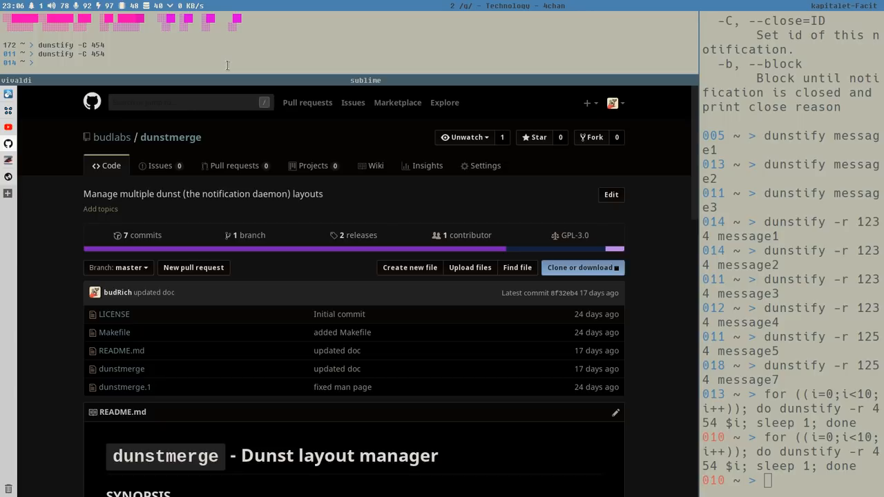
Run 'pas dunstmerge' to find the AUR package dunstmerge 0.0.4-1
type("pas dun")
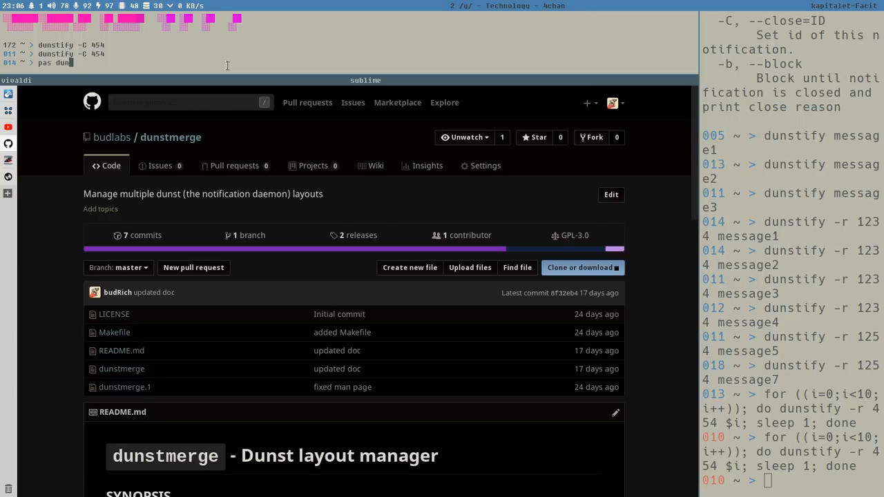
type("stmerge")
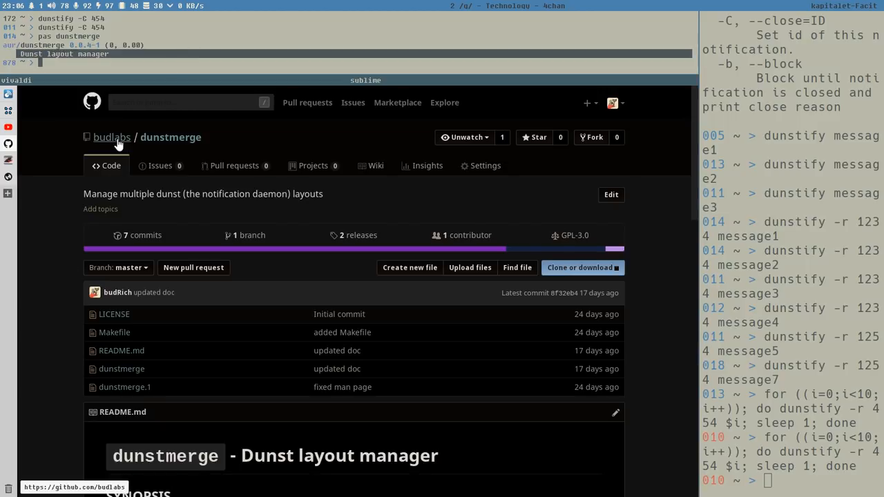
Return to the budlabs organization page and browse repositories like oneliner, mondo and i3ass
left_click(111, 136)
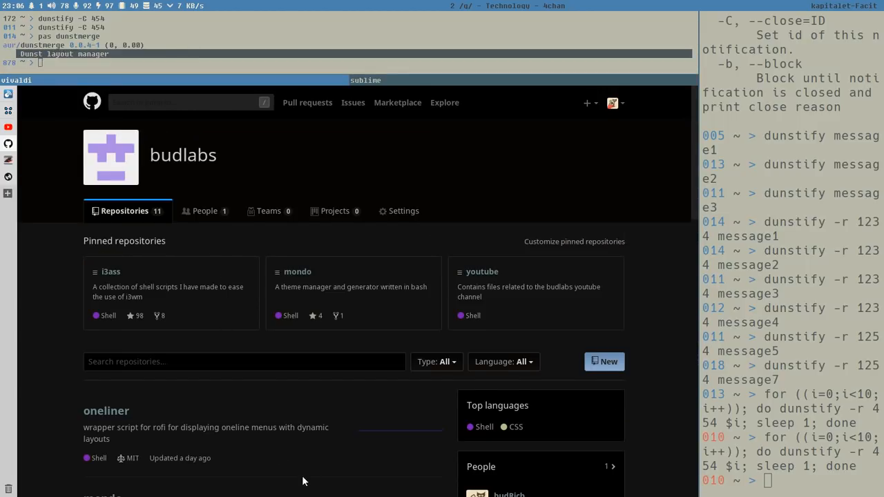
scroll("down", 3)
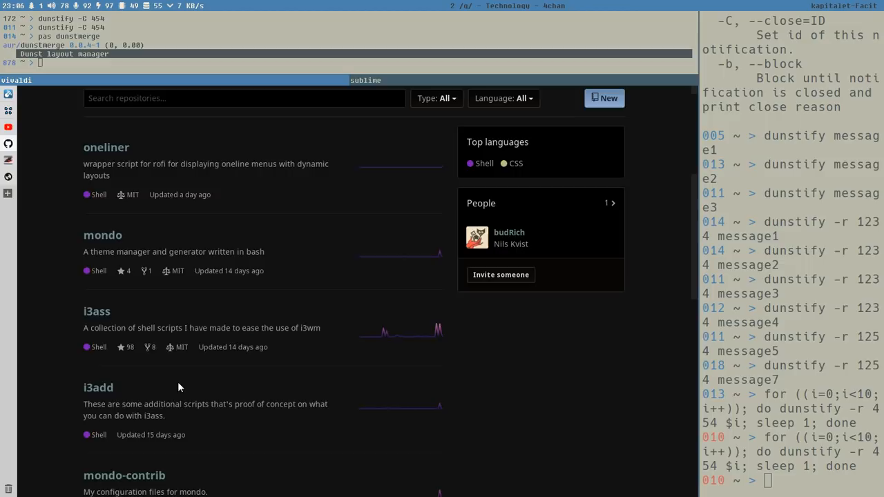
scroll("down", 3)
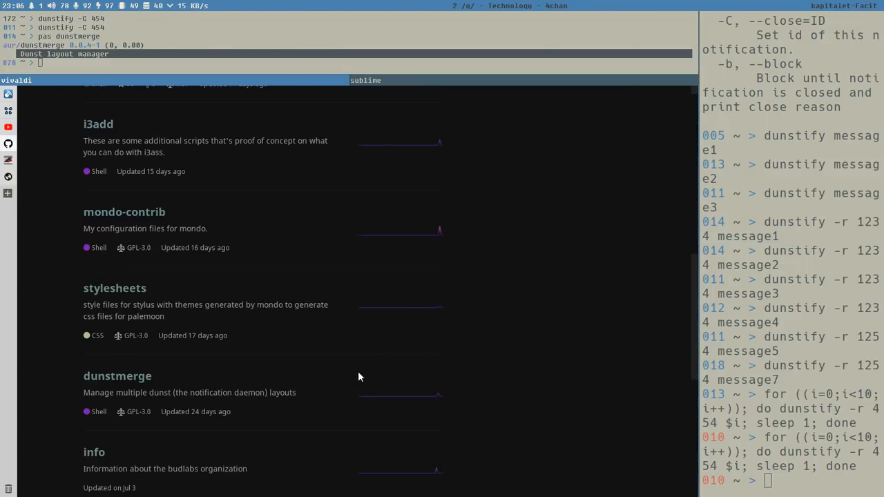
scroll("down", 3)
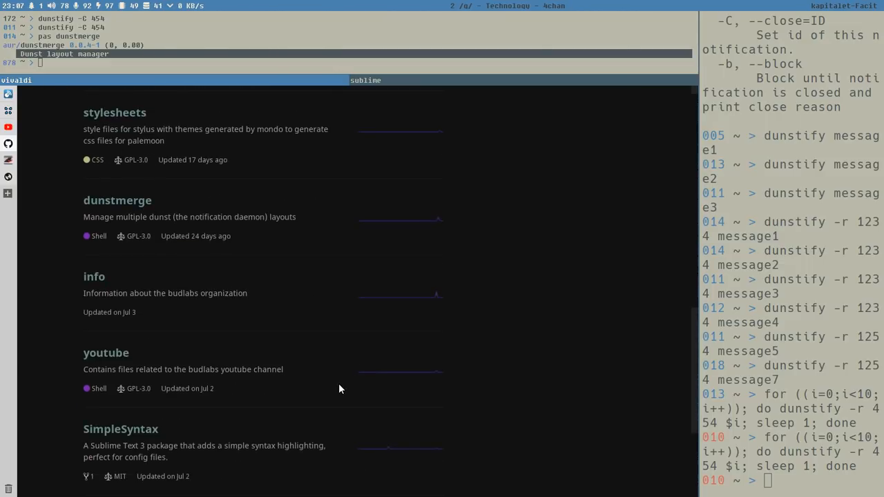
scroll("down", 3)
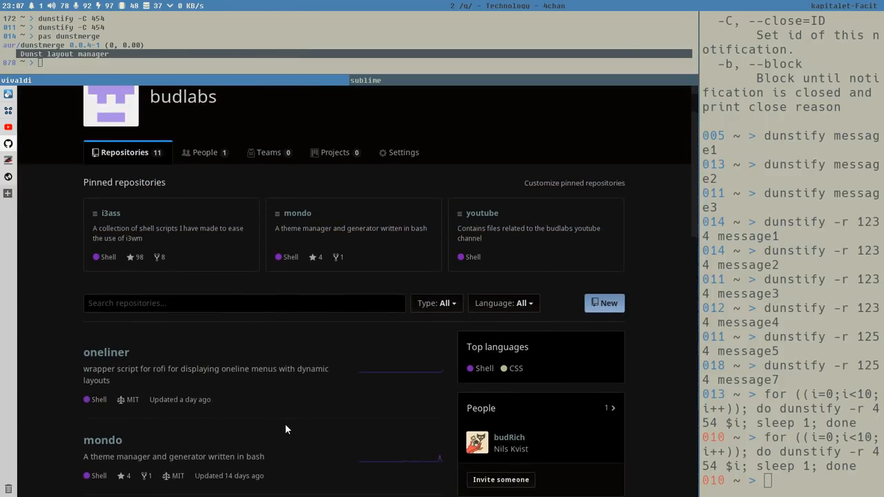
mouse_move(327, 401)
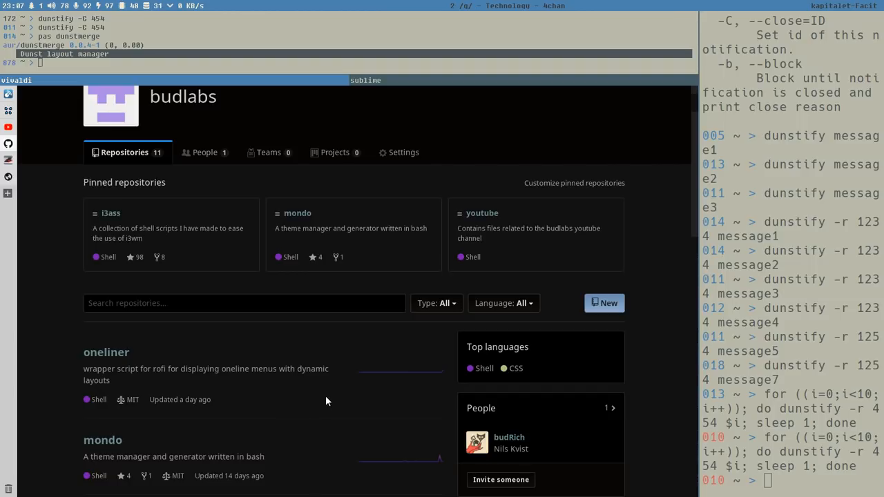
mouse_move(349, 425)
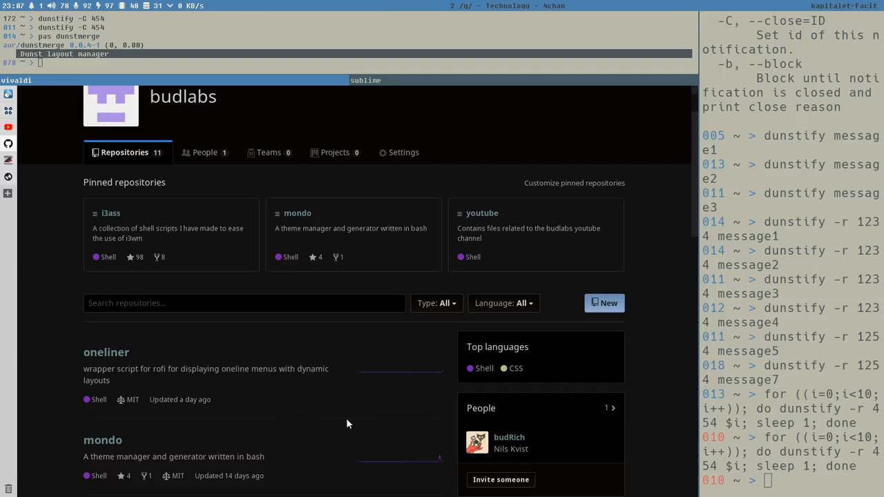
scroll("down", 3)
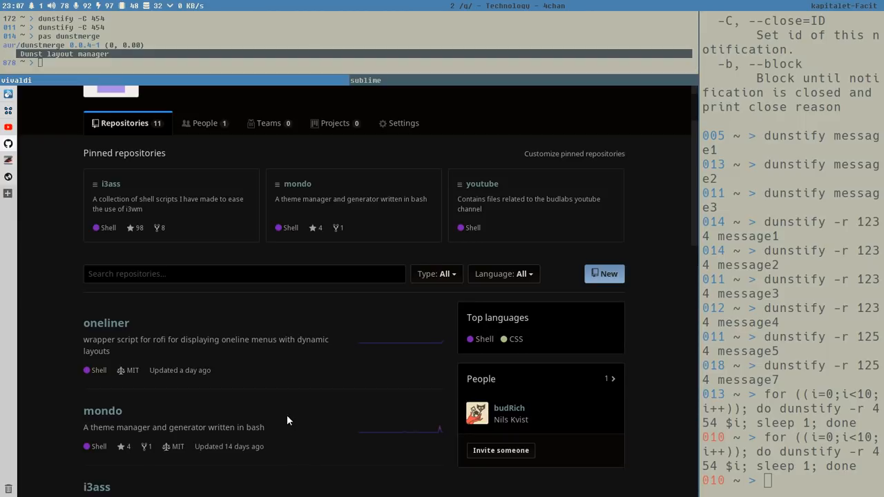
mouse_move(276, 415)
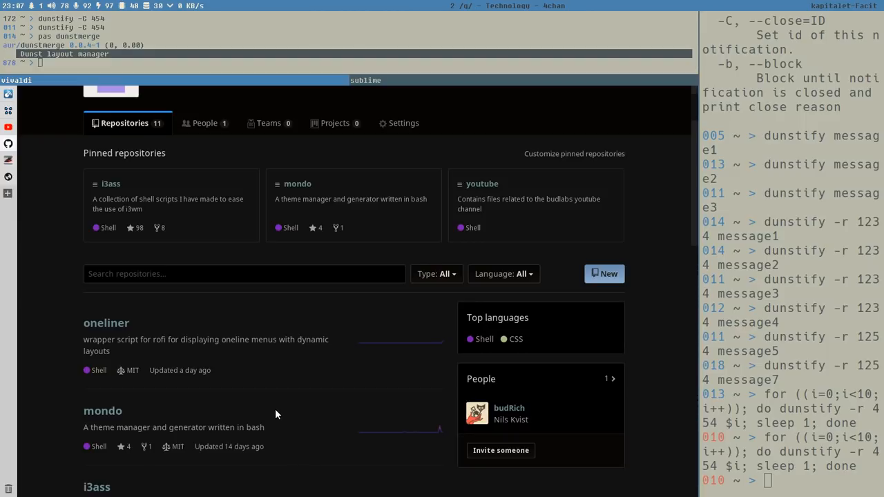
scroll("down", 3)
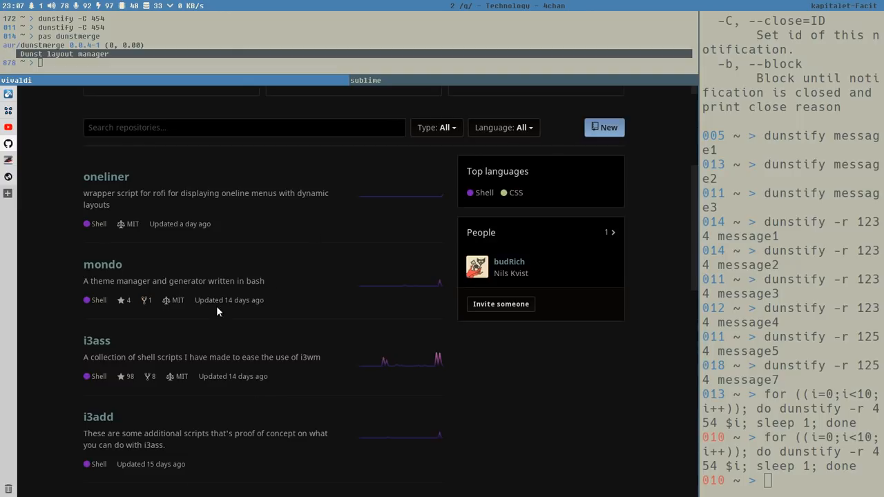
mouse_move(328, 77)
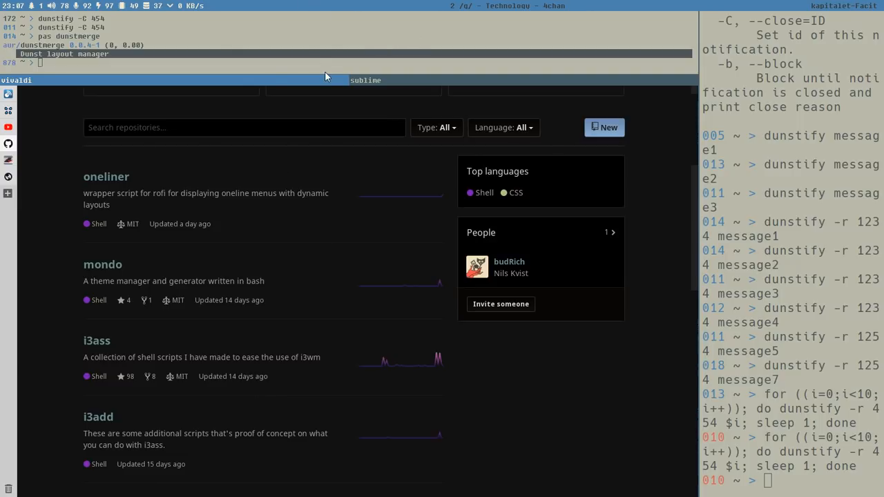
mouse_move(406, 5)
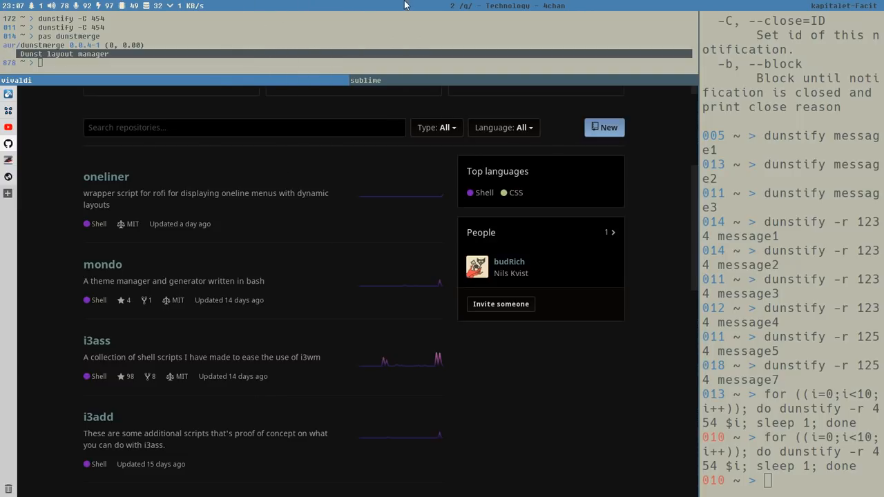
scroll("down", 3)
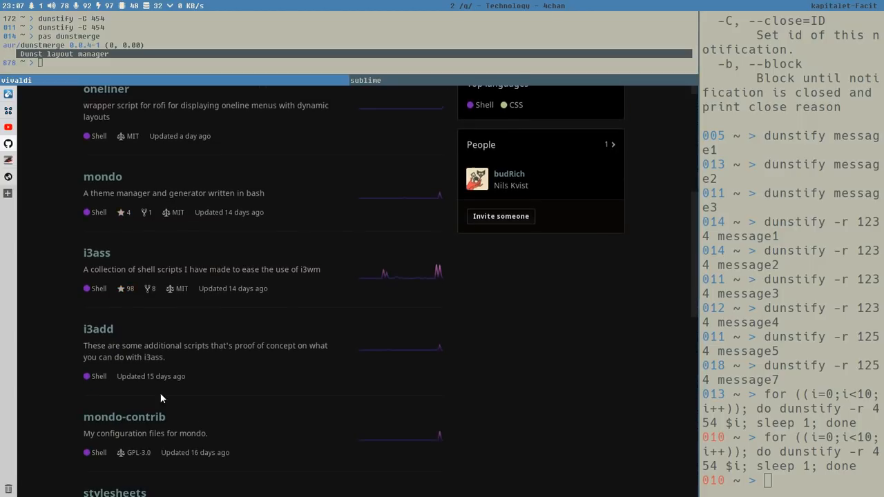
mouse_move(286, 399)
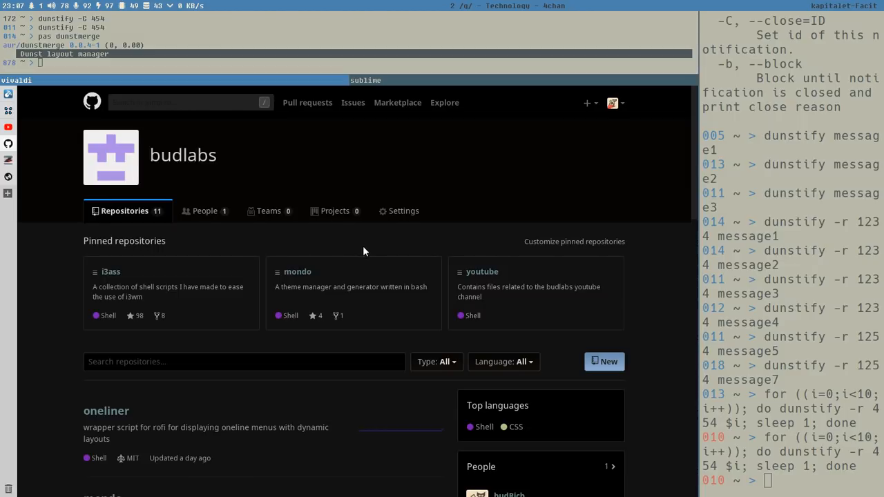
mouse_move(351, 380)
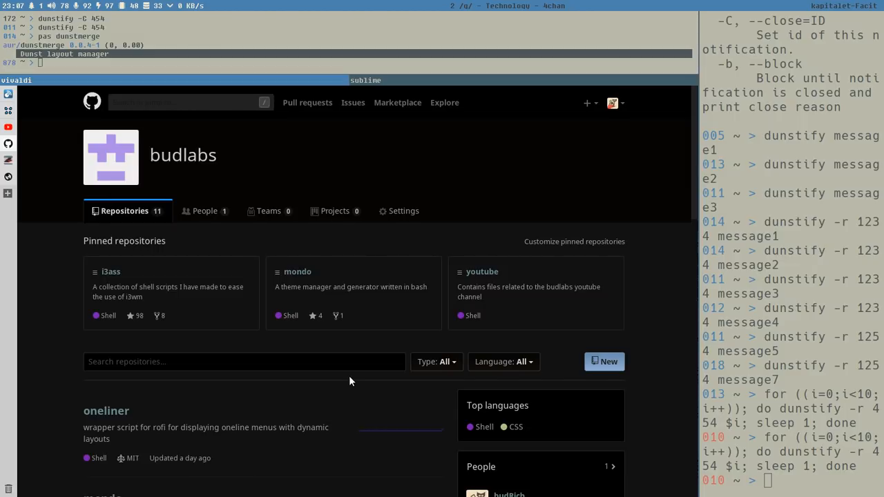